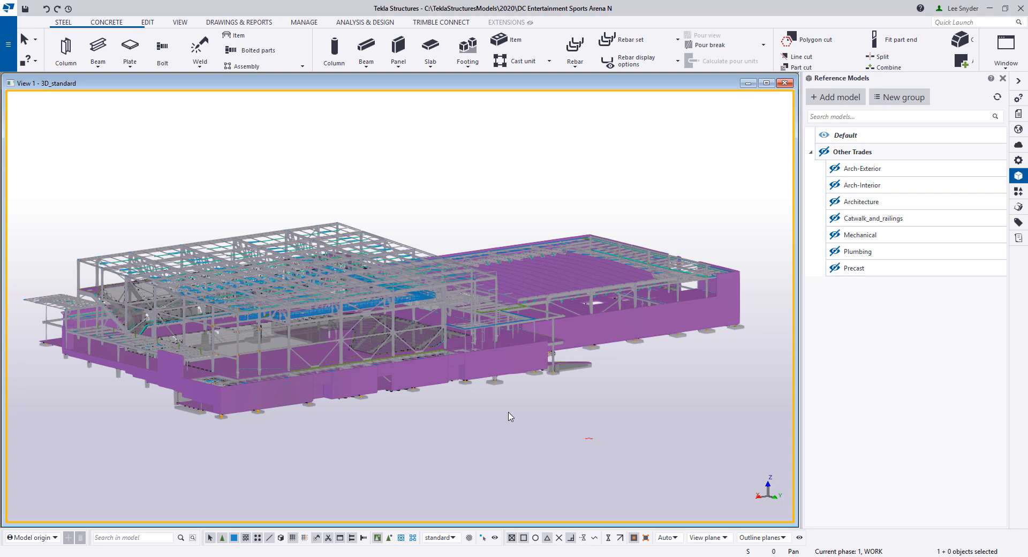
mouse_move(487, 385)
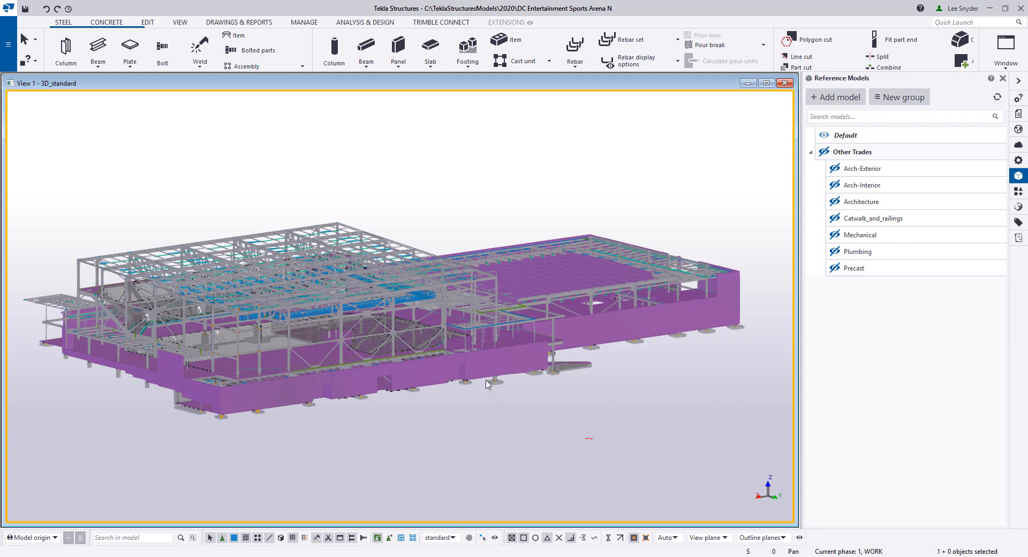
mouse_move(385, 184)
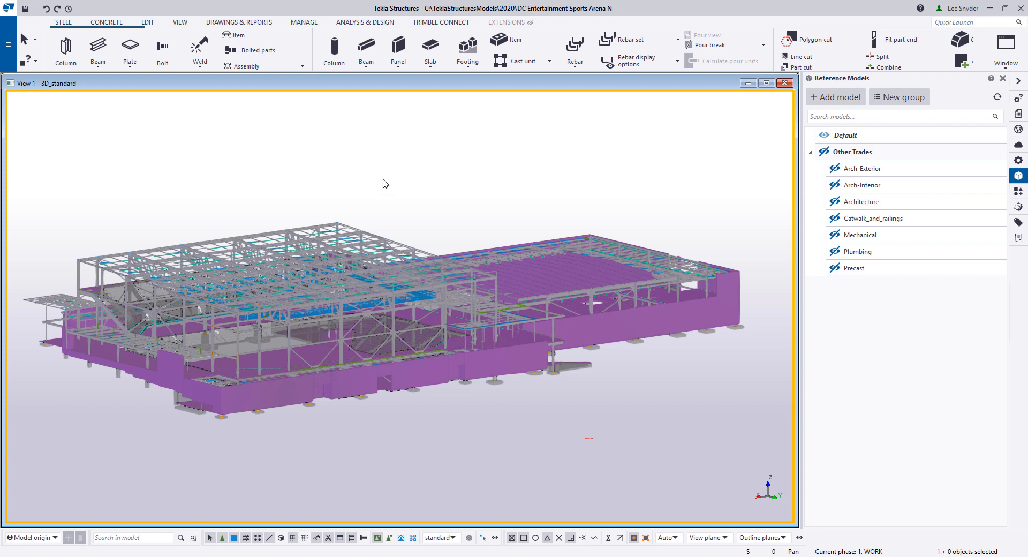
Create project 'DC Entertainment Sports Arena N' on North America with the TrimbleConnectBusinessPremium license
left_click(9, 43)
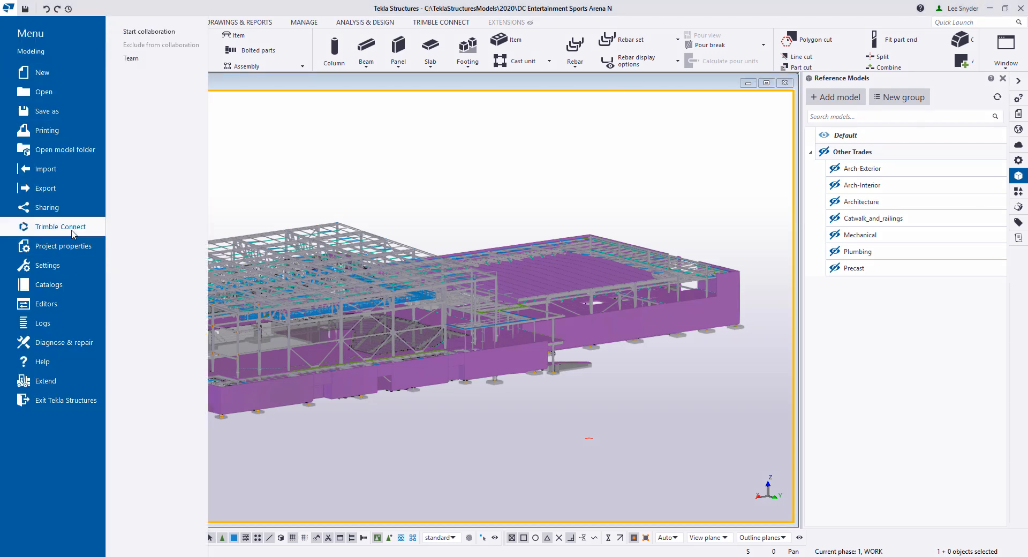
mouse_move(152, 31)
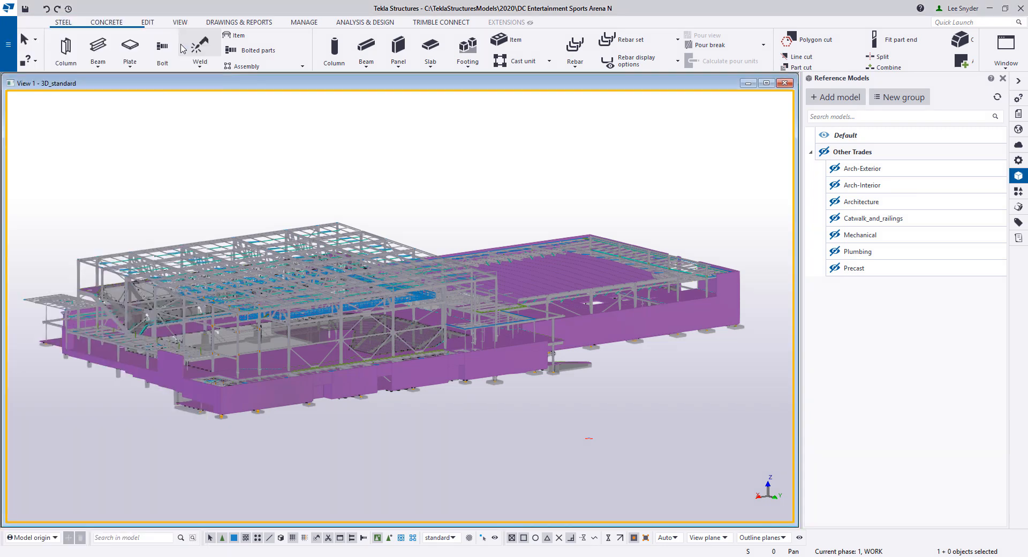
mouse_move(258, 170)
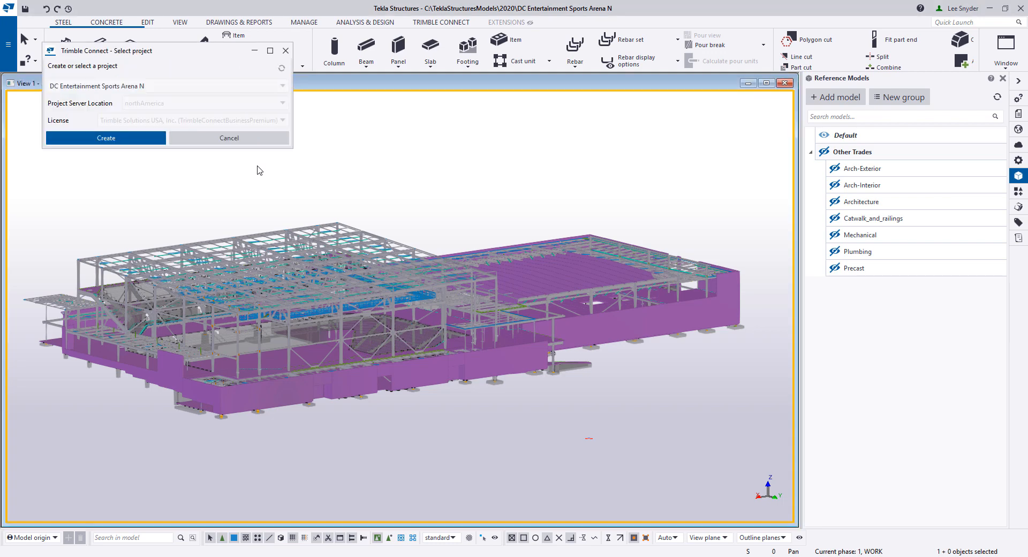
mouse_move(274, 183)
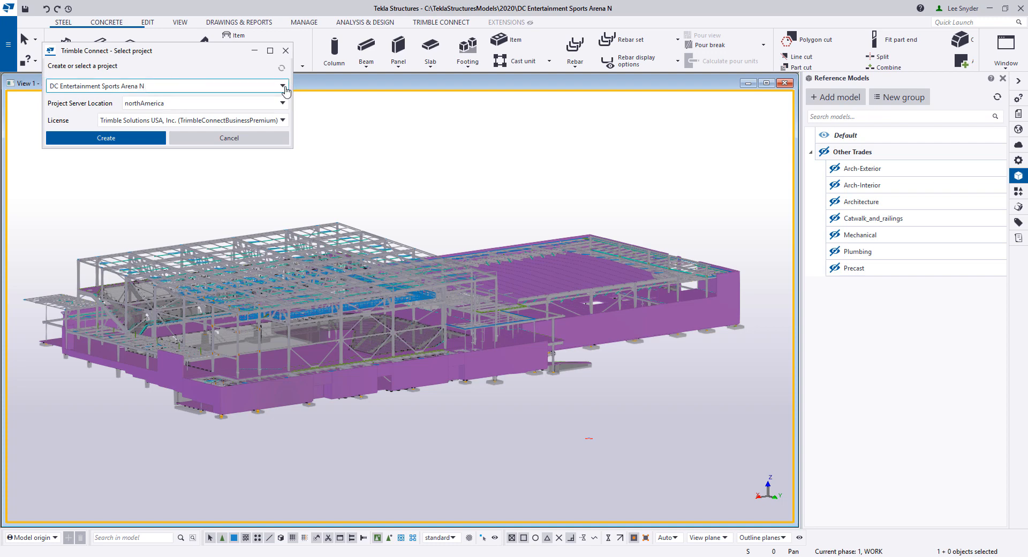
left_click(283, 85)
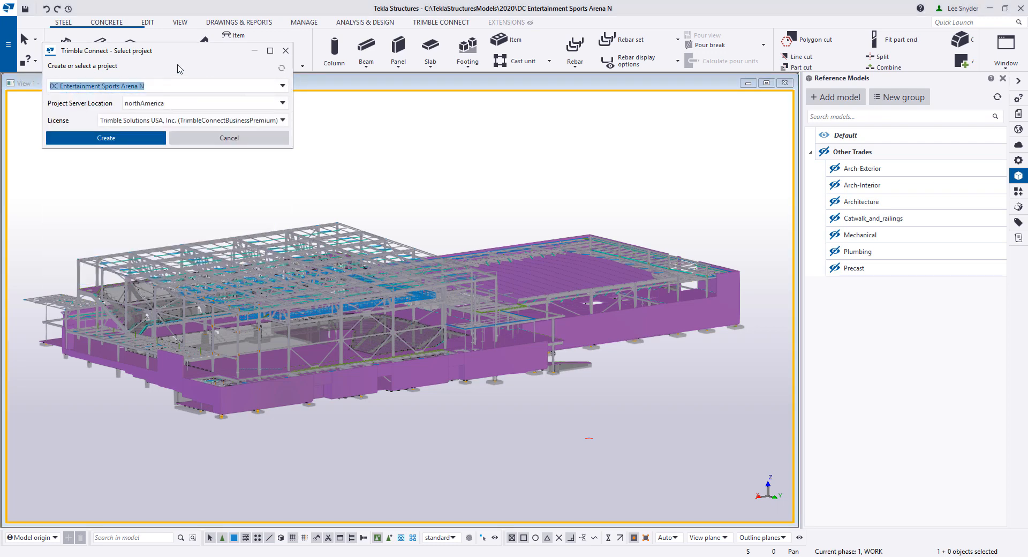
mouse_move(119, 110)
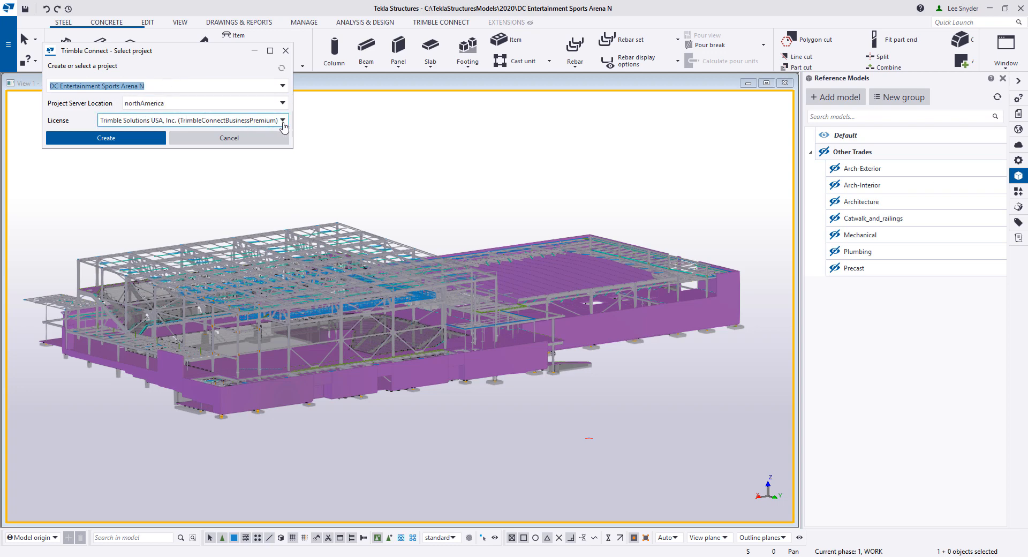
left_click(283, 120)
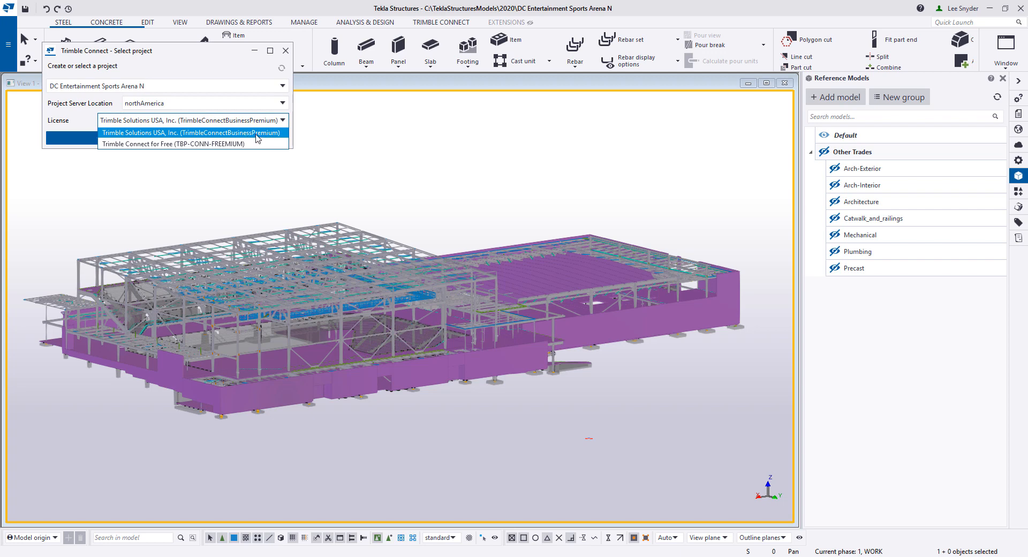
mouse_move(266, 139)
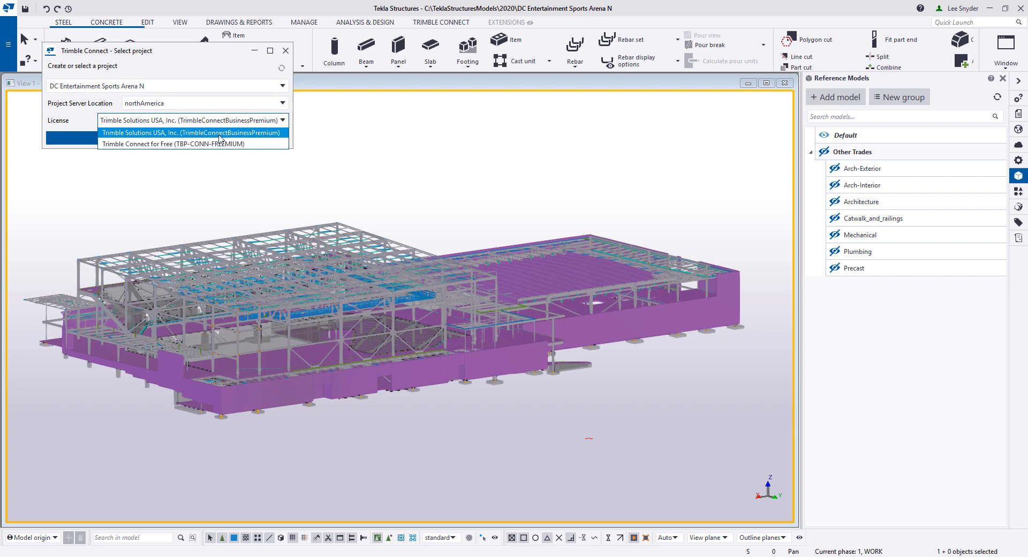
mouse_move(249, 143)
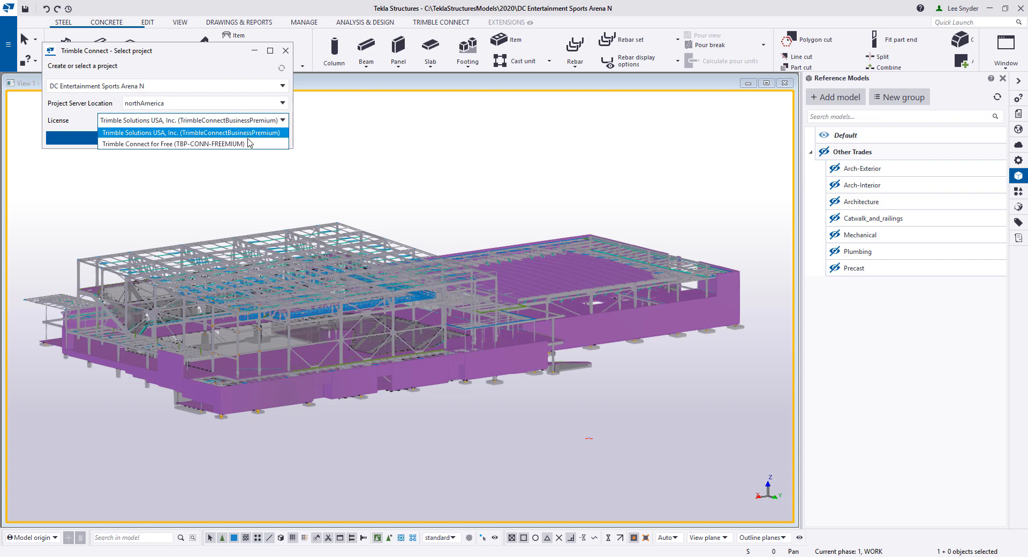
mouse_move(194, 143)
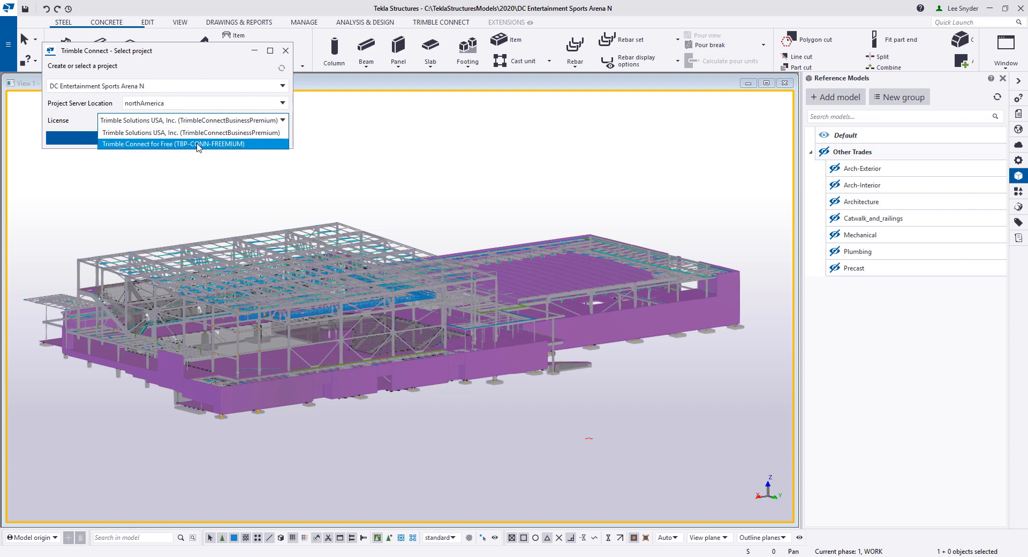
mouse_move(222, 149)
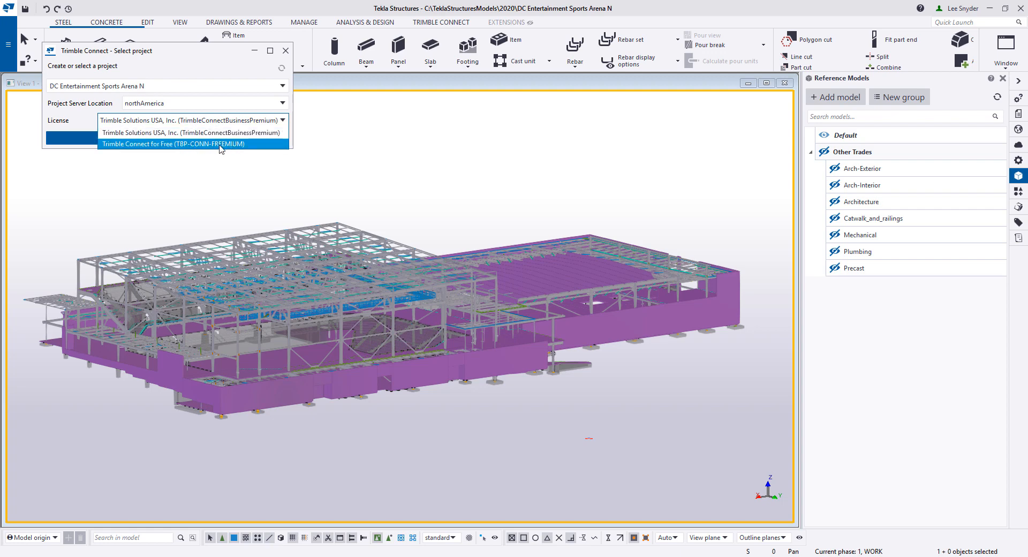
mouse_move(180, 56)
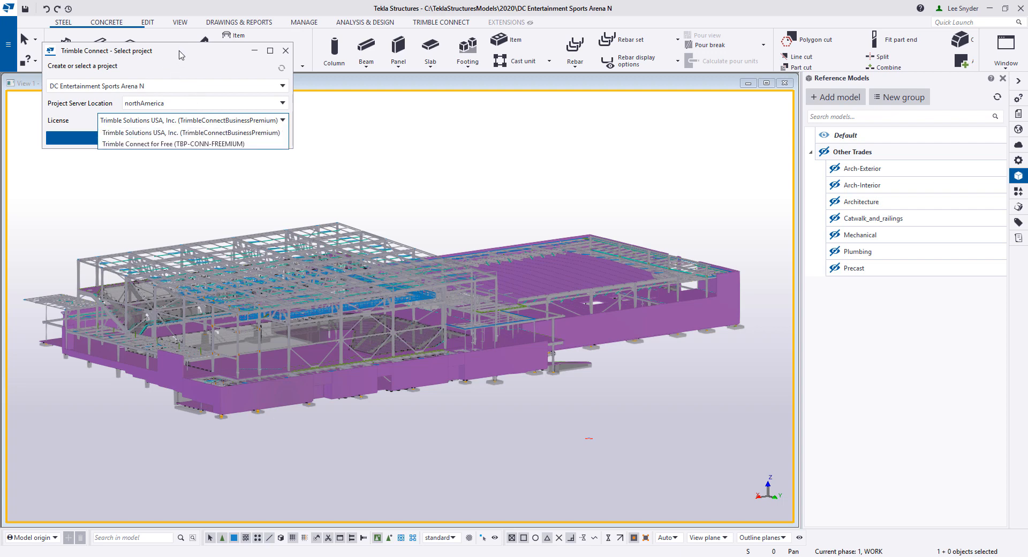
left_click(192, 120)
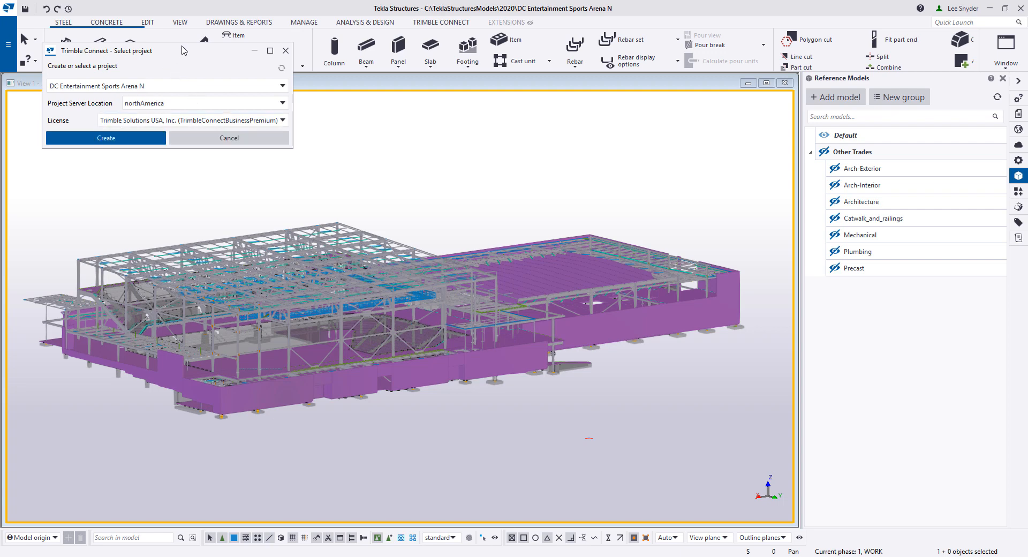
left_click(105, 137)
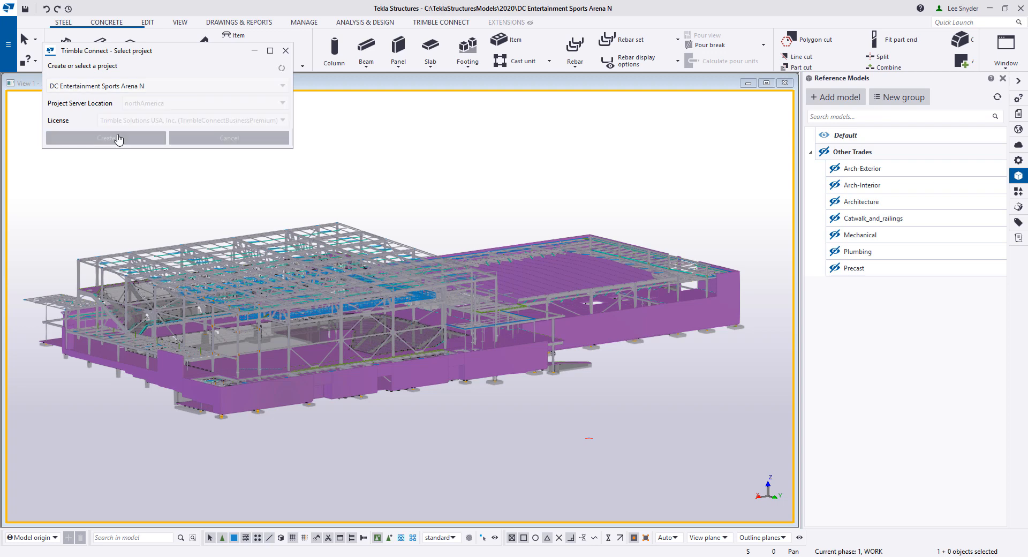
mouse_move(122, 145)
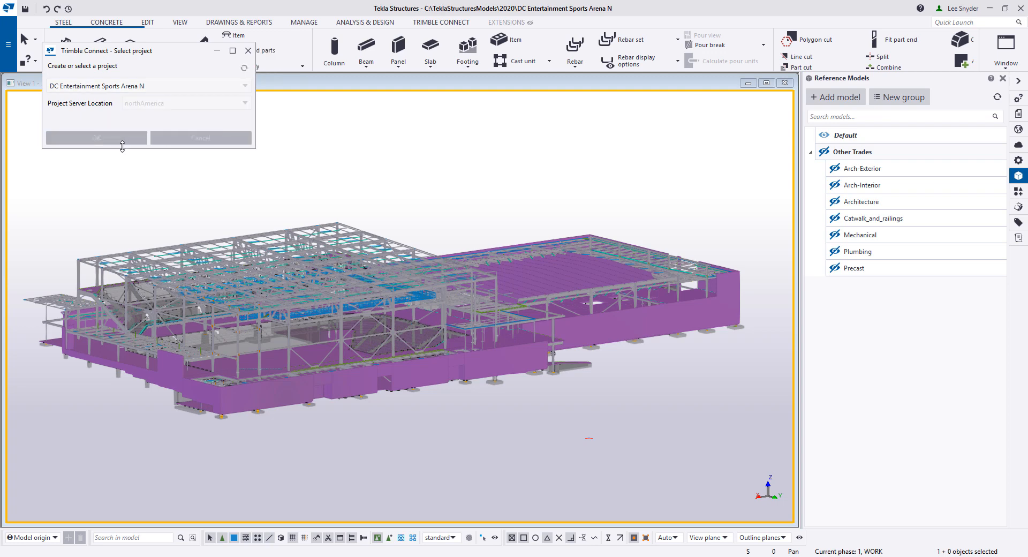
Close the project setup and make the Mechanical, Plumbing and Arch-Interior reference models visible
left_click(200, 138)
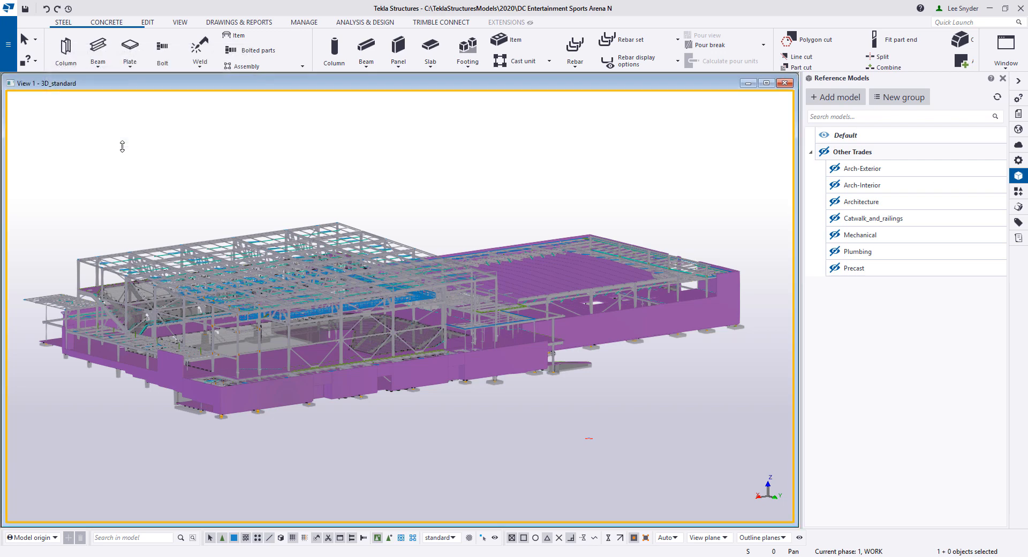
mouse_move(103, 153)
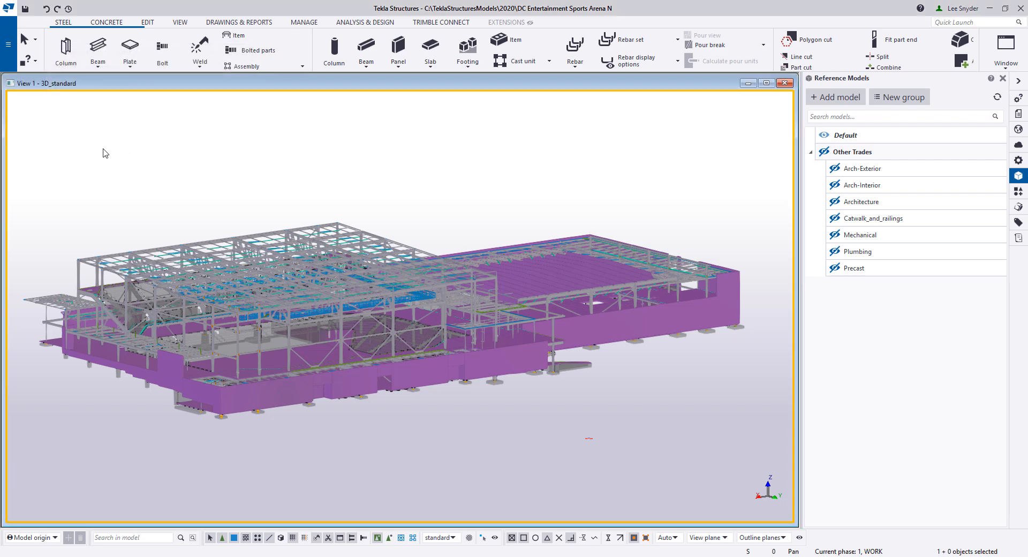
mouse_move(441, 22)
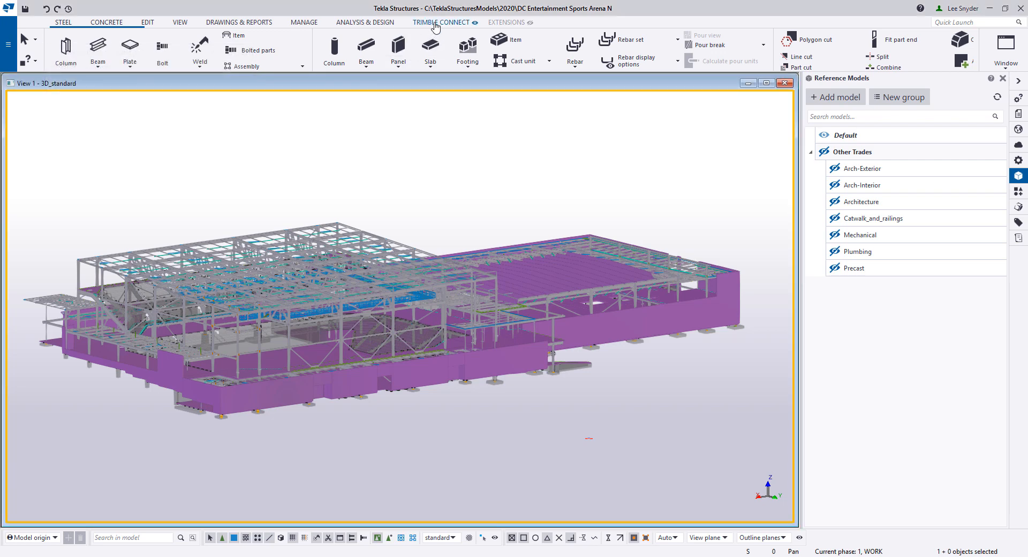
left_click(441, 21)
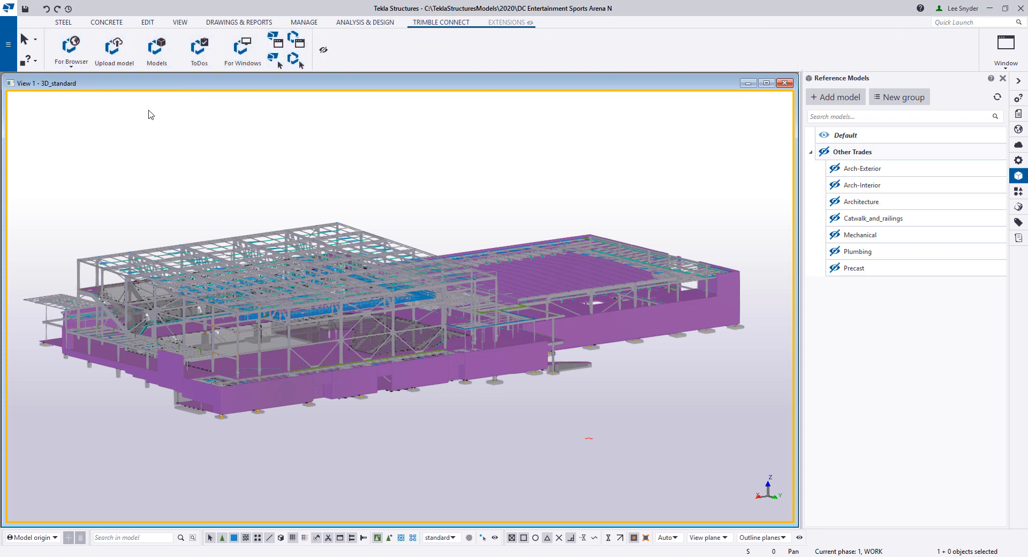
mouse_move(128, 120)
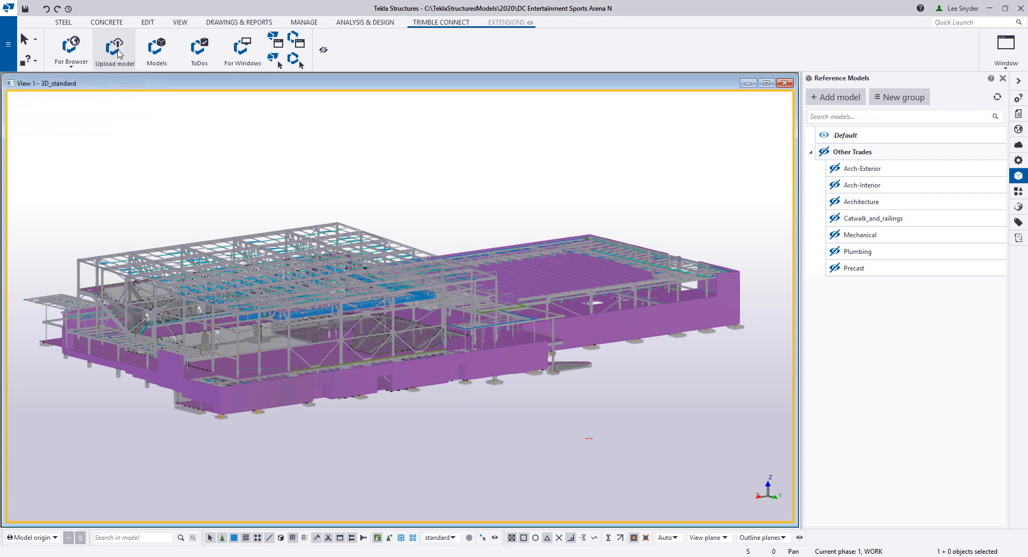
mouse_move(502, 300)
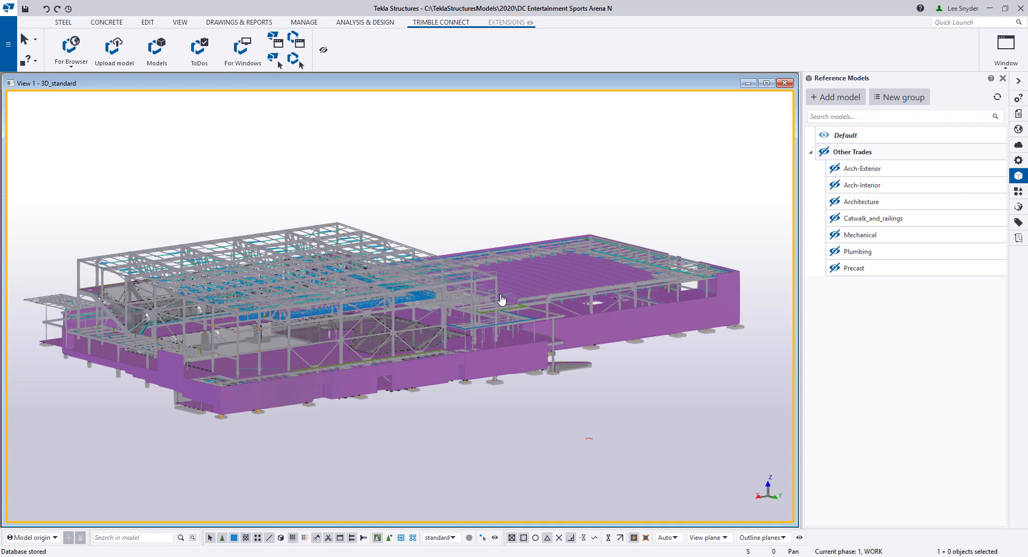
mouse_move(833, 198)
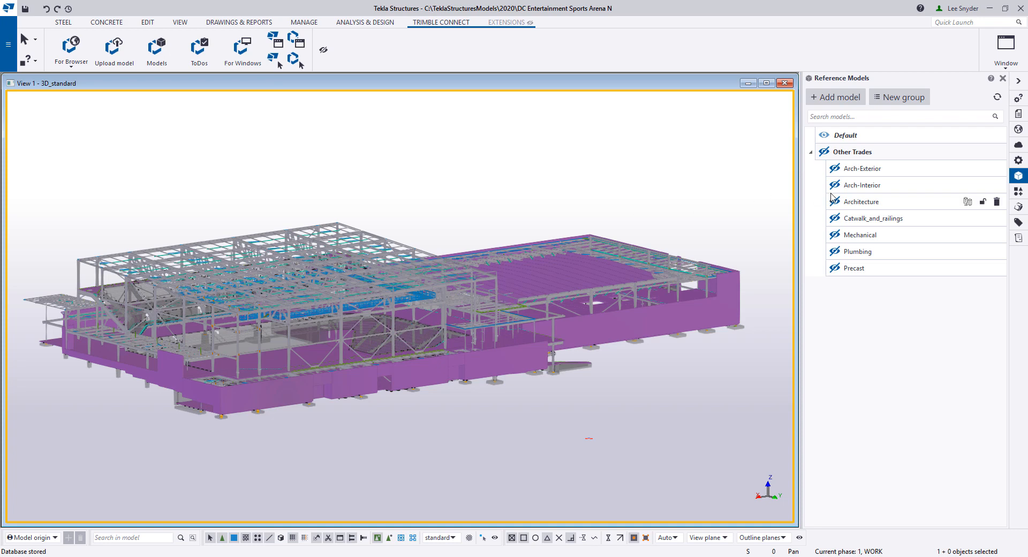
left_click(834, 235)
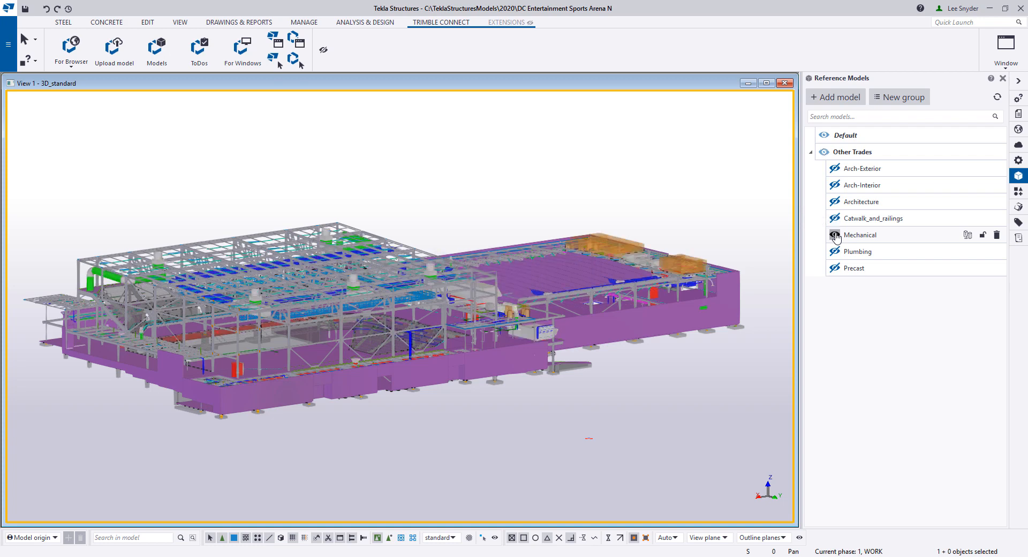
left_click(835, 235)
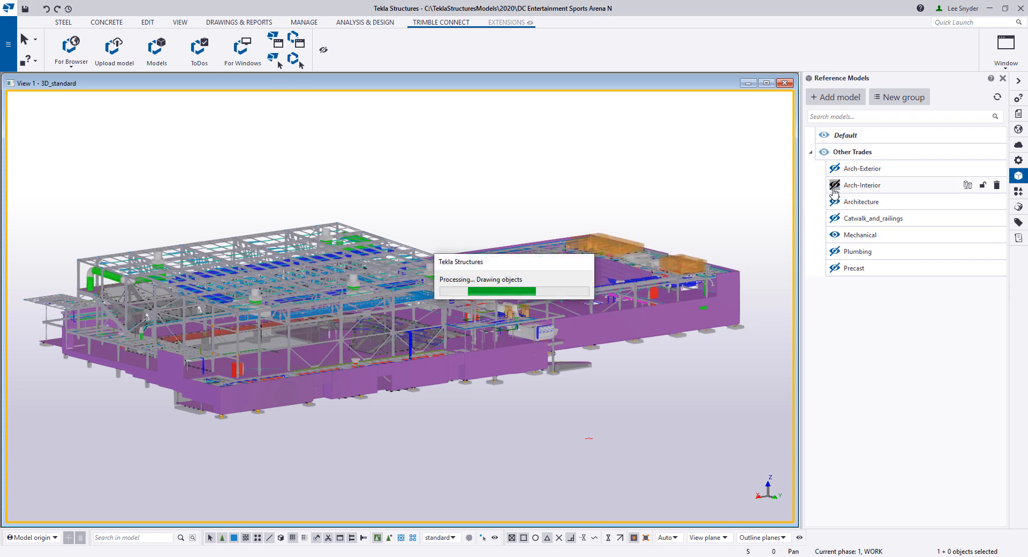
left_click(834, 185)
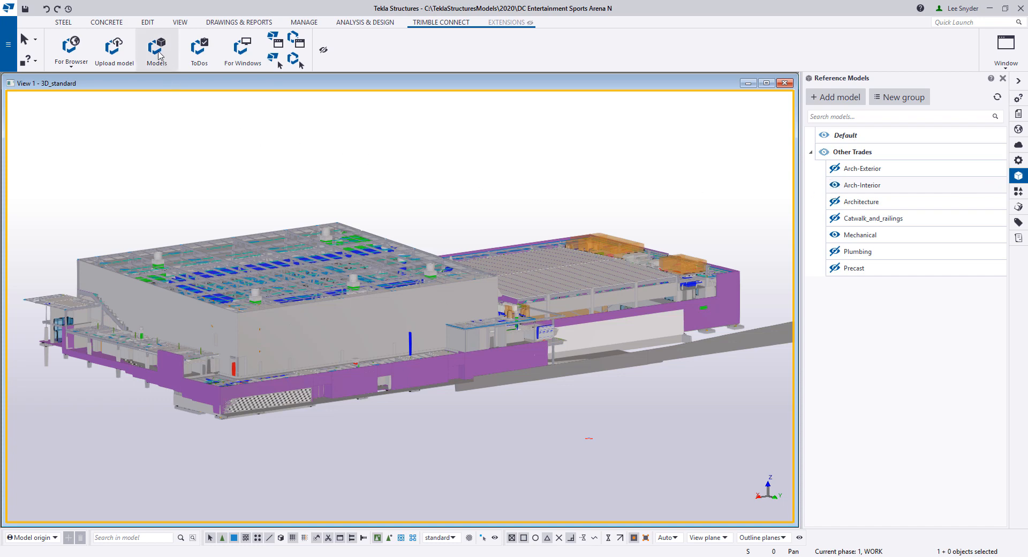
Add the 'DC Entertainment Sports Arena N' folder as the Trimble Connect reference models folder
left_click(157, 50)
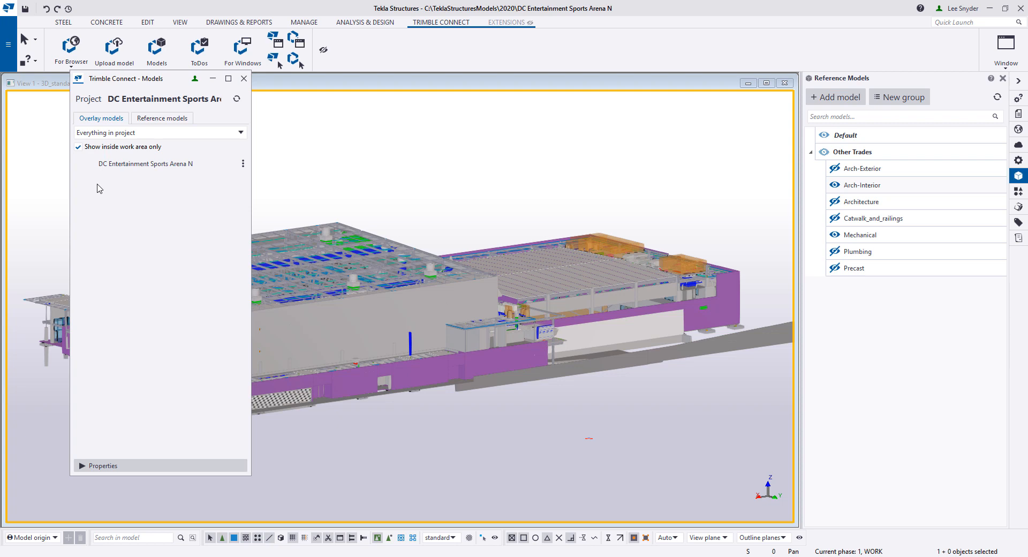
mouse_move(120, 224)
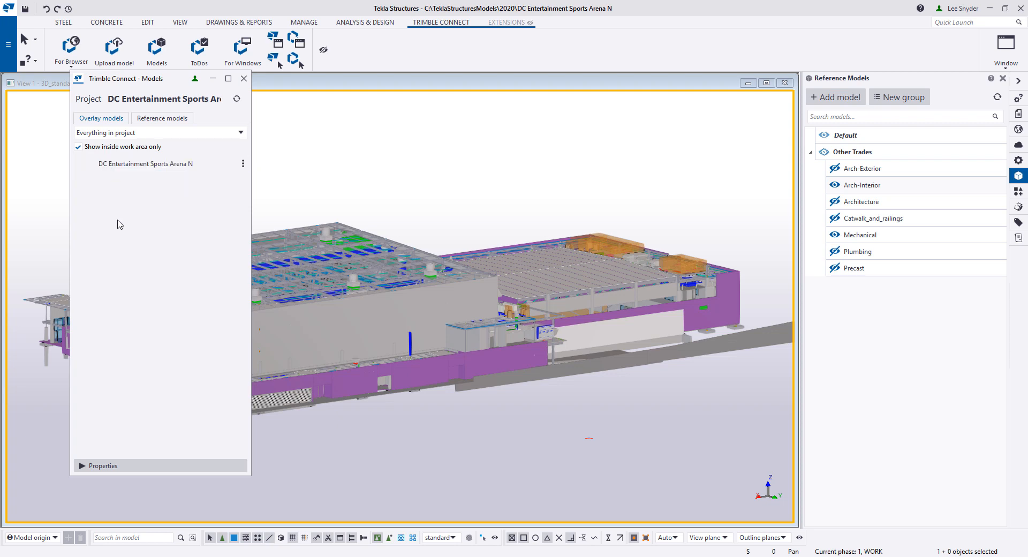
mouse_move(157, 187)
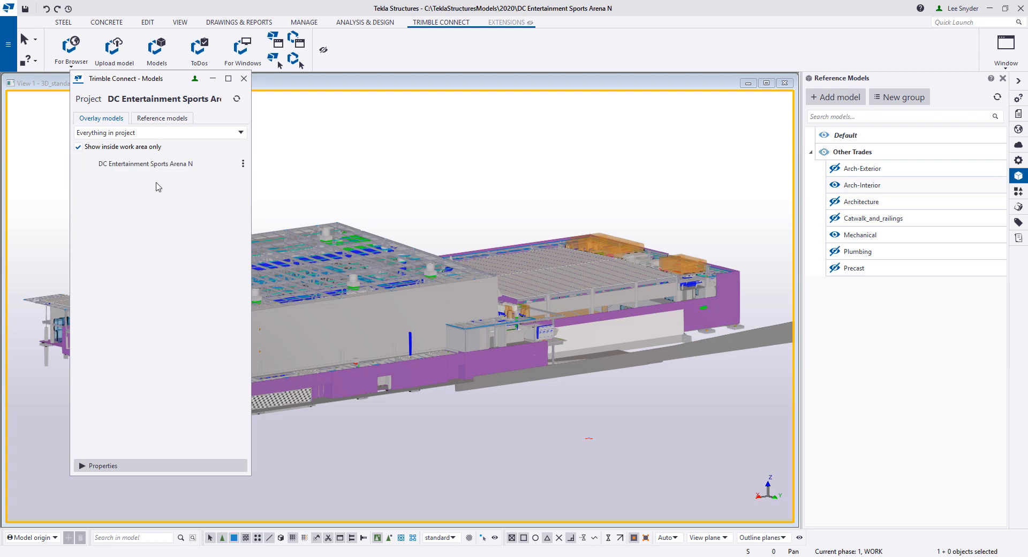
mouse_move(199, 226)
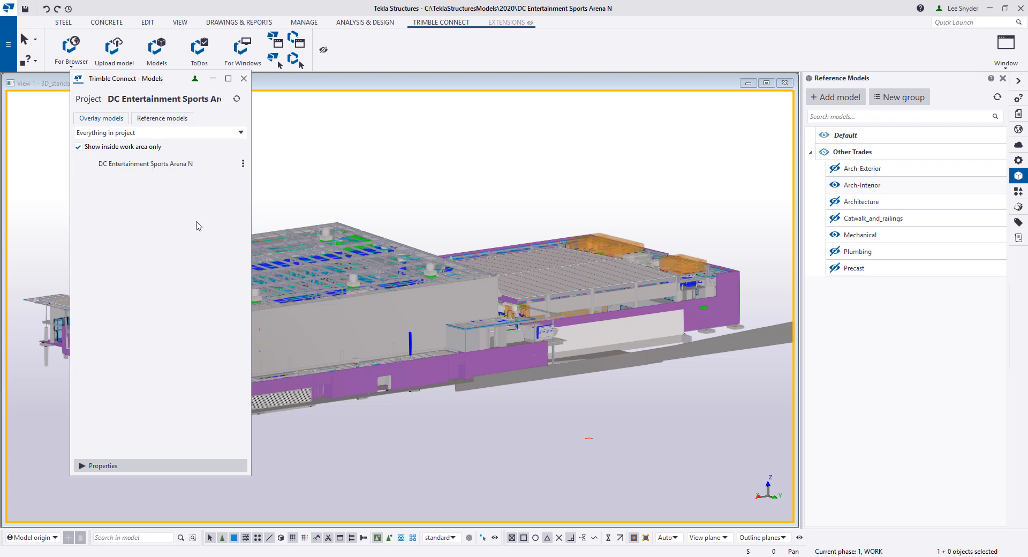
left_click(161, 117)
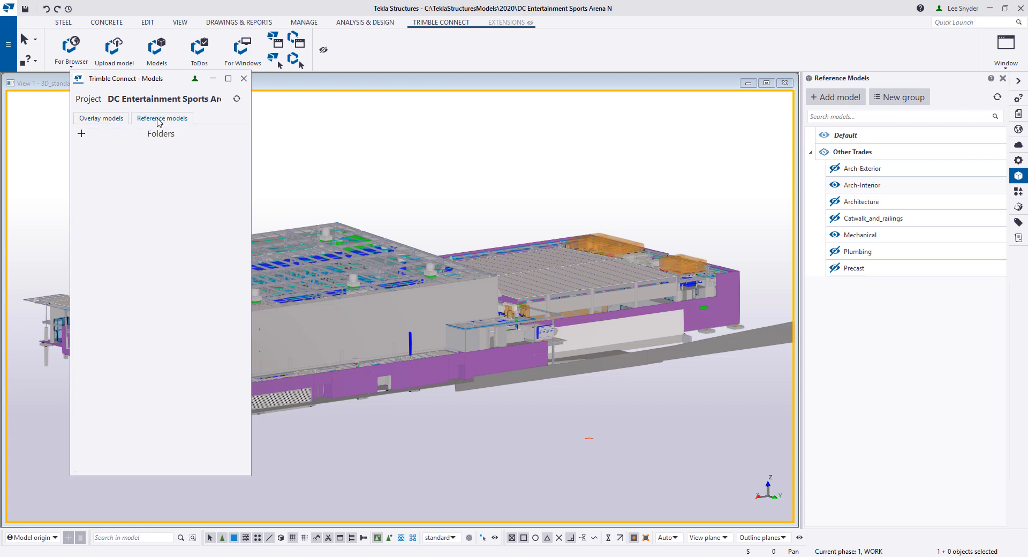
left_click(81, 134)
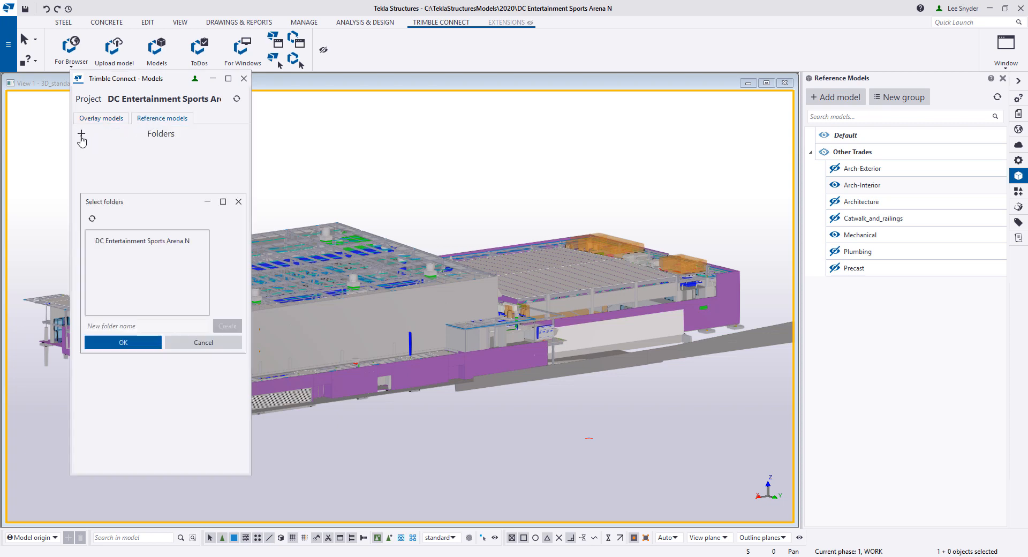
left_click(146, 241)
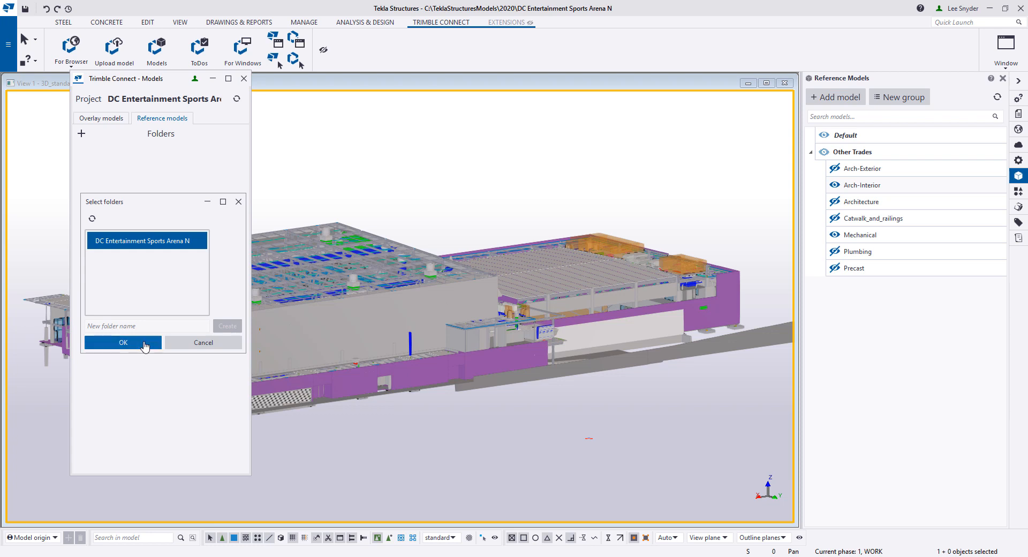
left_click(122, 341)
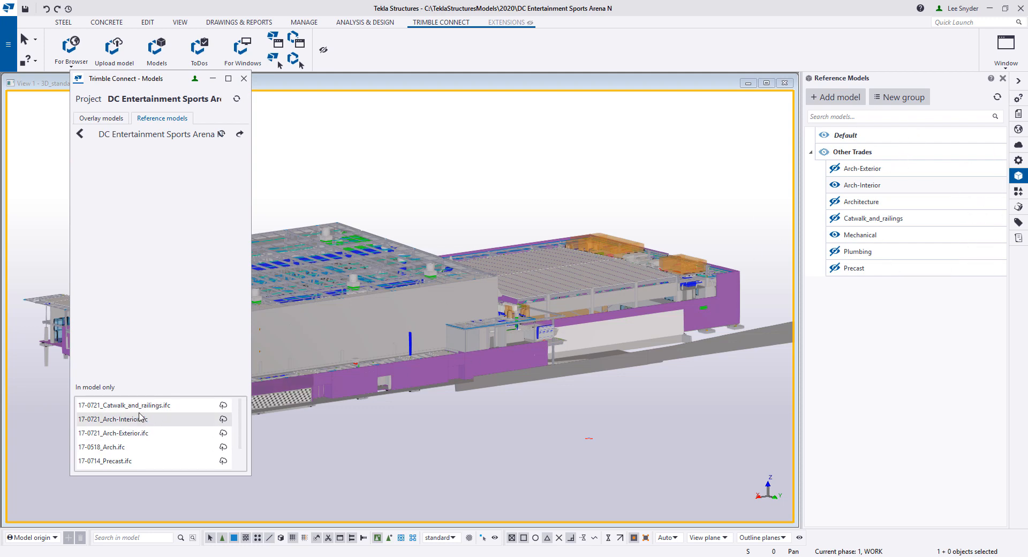
mouse_move(225, 423)
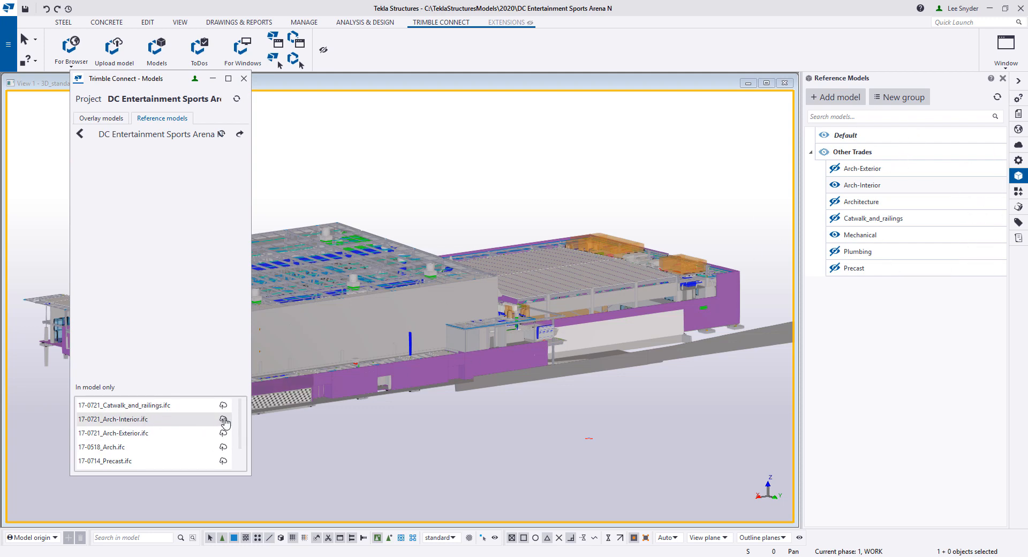
Upload 17-0721_Arch-Interior.ifc and 17-0721_Mechanical.ifc, then close the Trimble Connect Models window
left_click(223, 420)
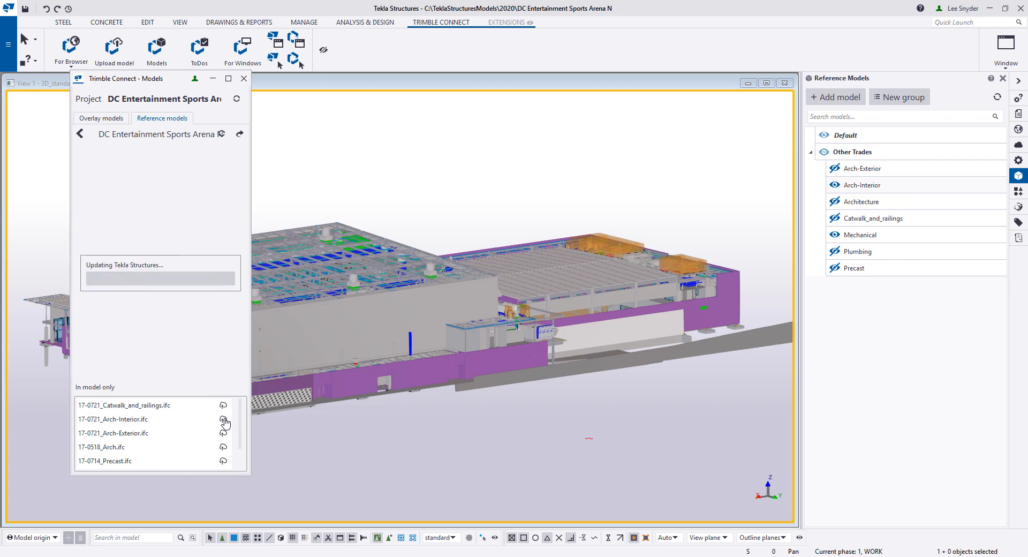
left_click(223, 420)
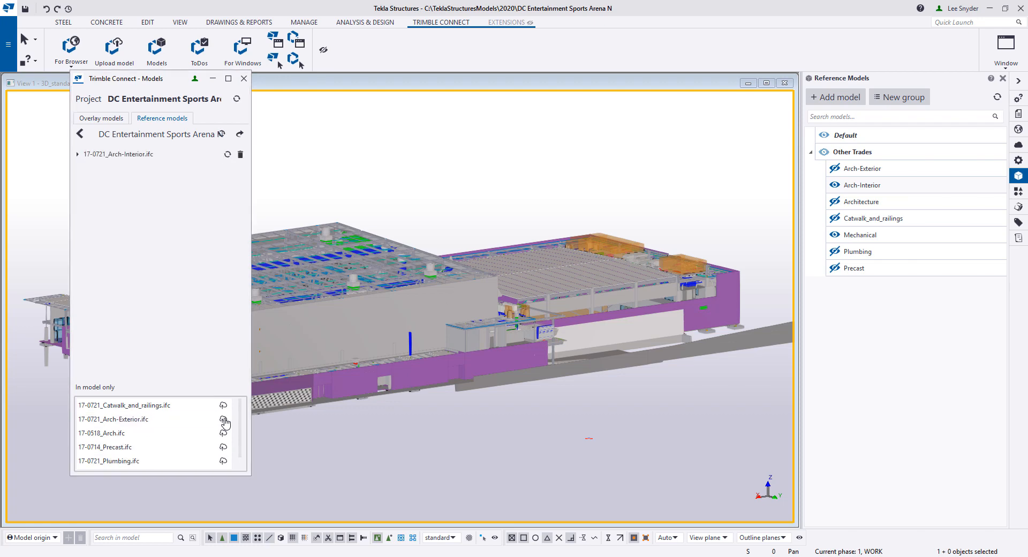
left_click(227, 154)
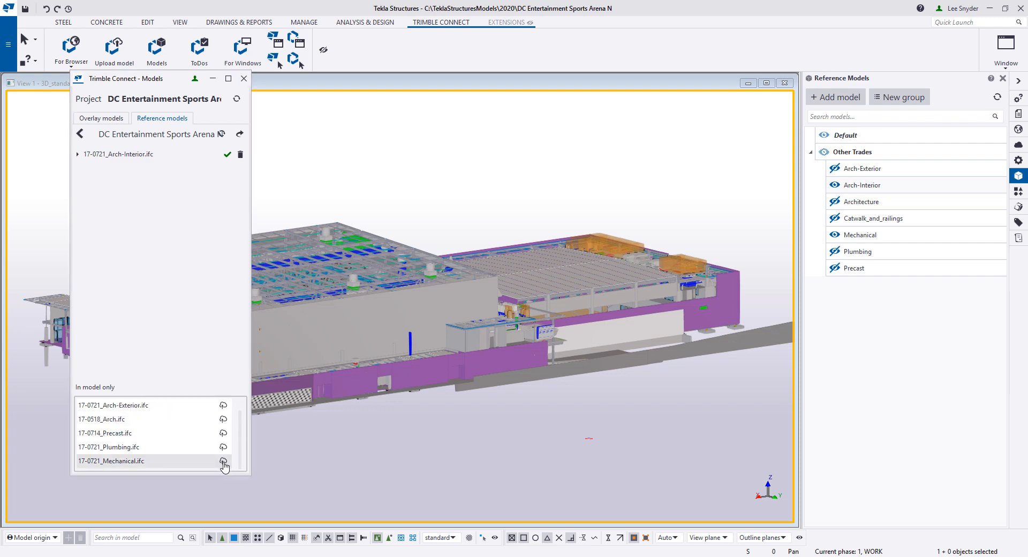
left_click(224, 461)
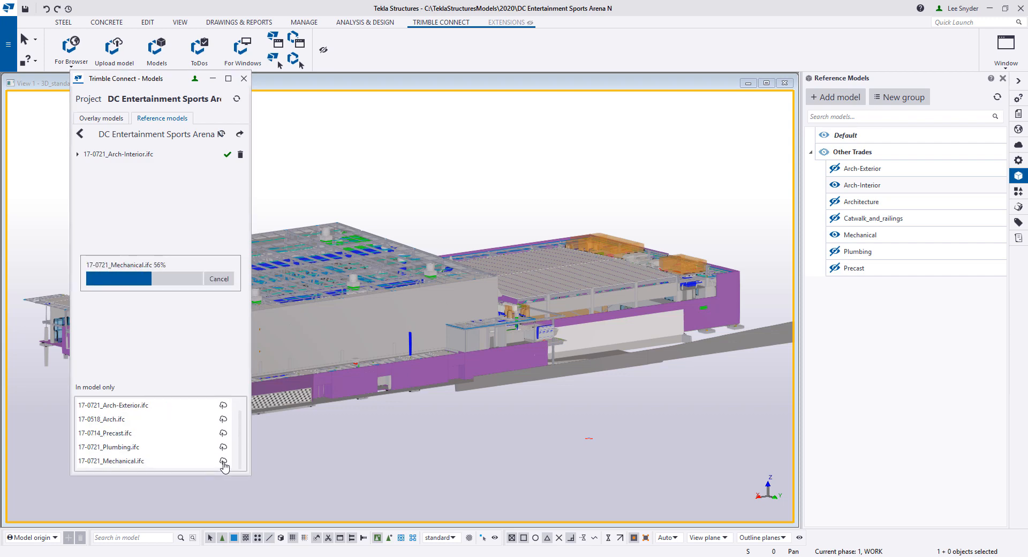
left_click(224, 461)
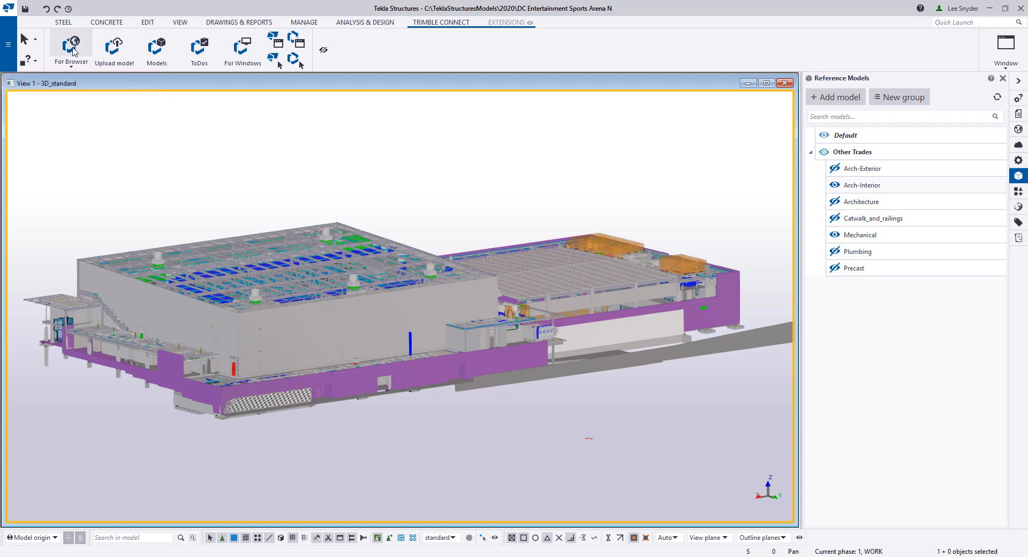
Open the project in Trimble Connect for Browser and load the Tekla, Mechanical and Arch-Interior models
left_click(69, 49)
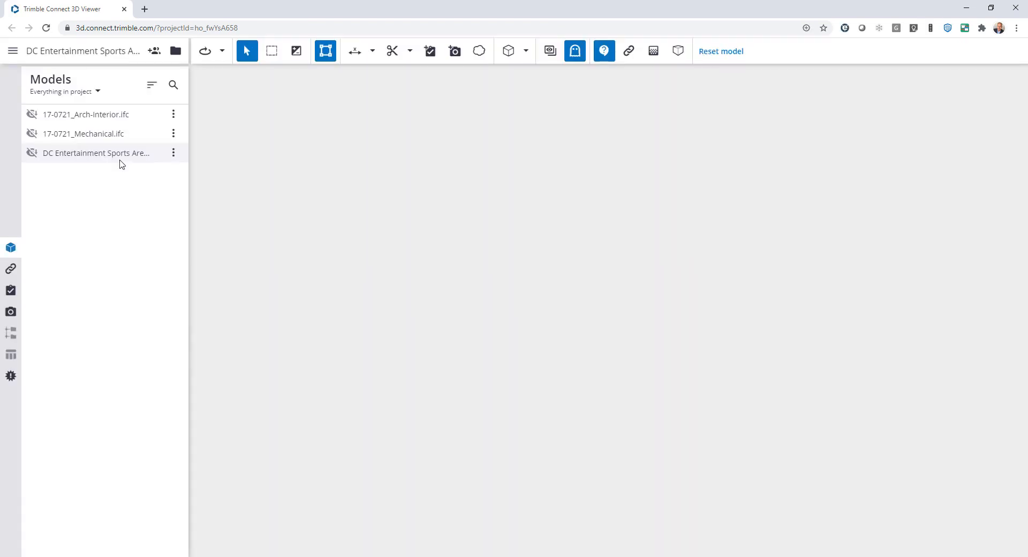
left_click(32, 152)
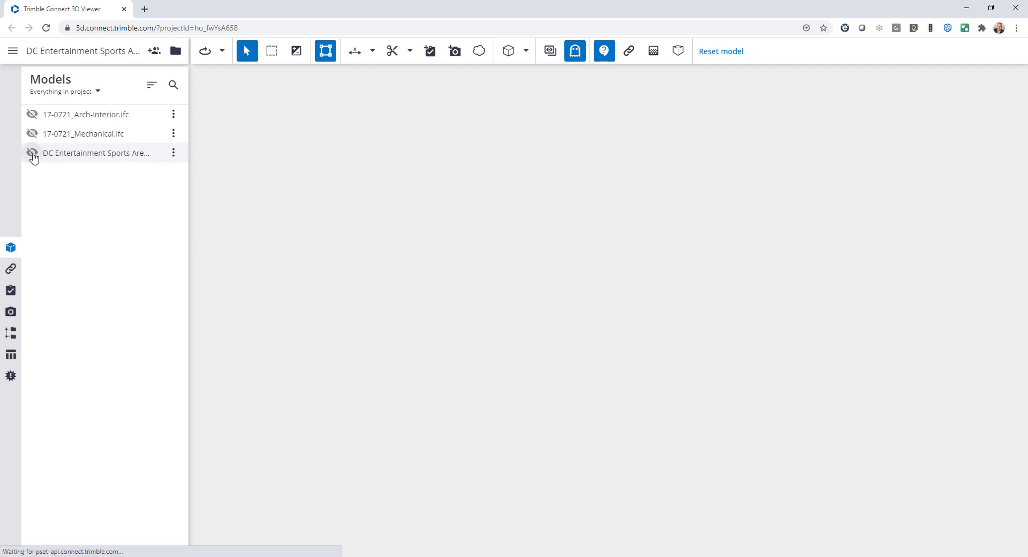
left_click(32, 153)
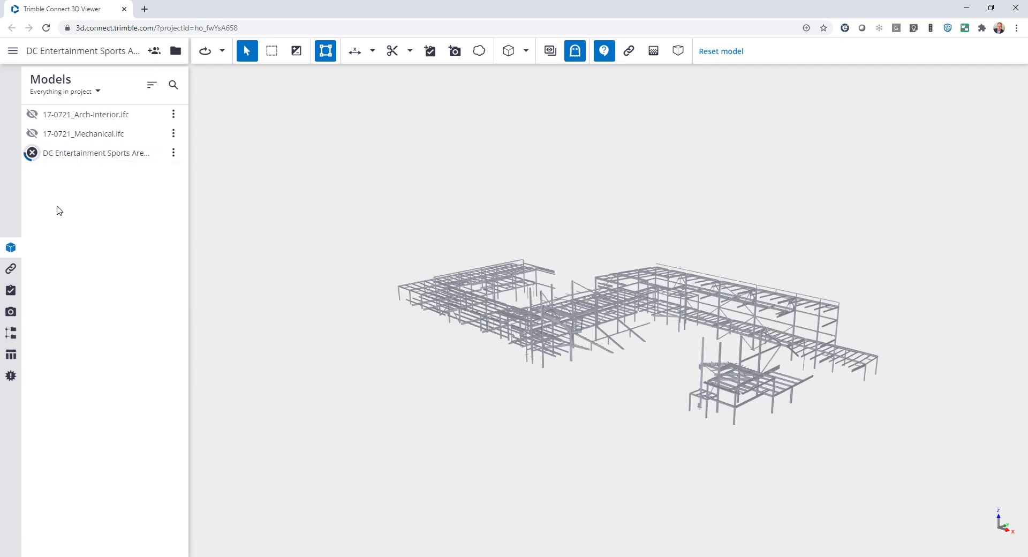
left_click(32, 153)
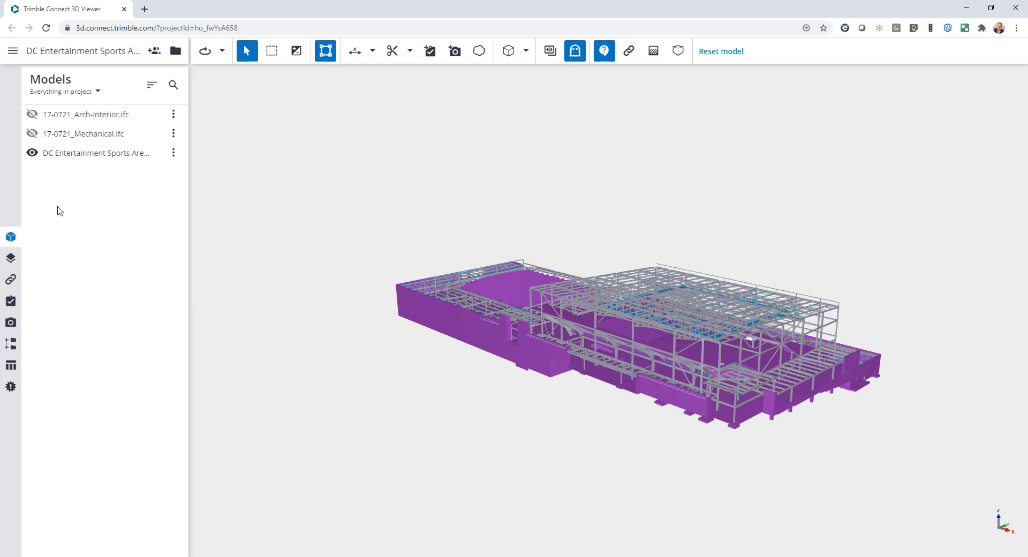
mouse_move(58, 196)
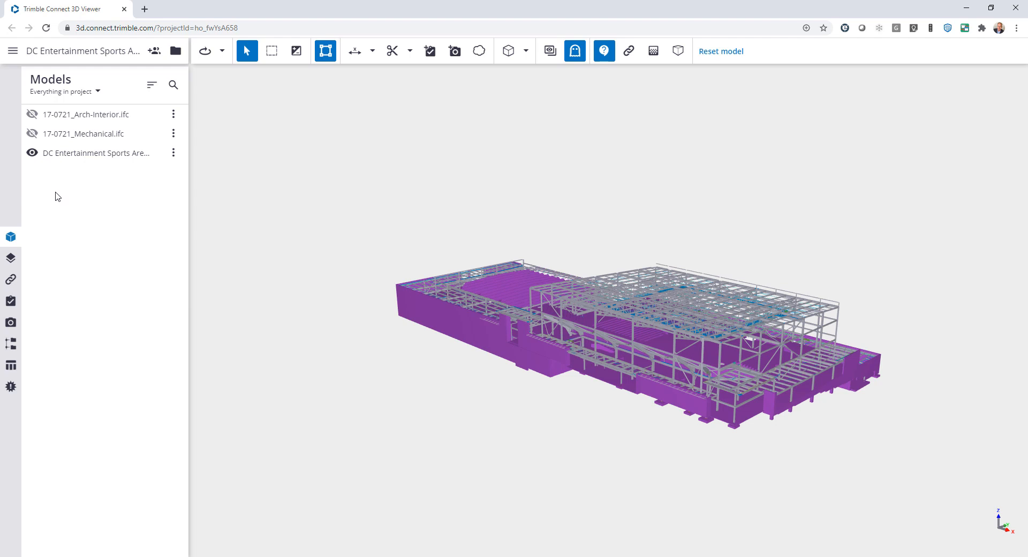
left_click(32, 133)
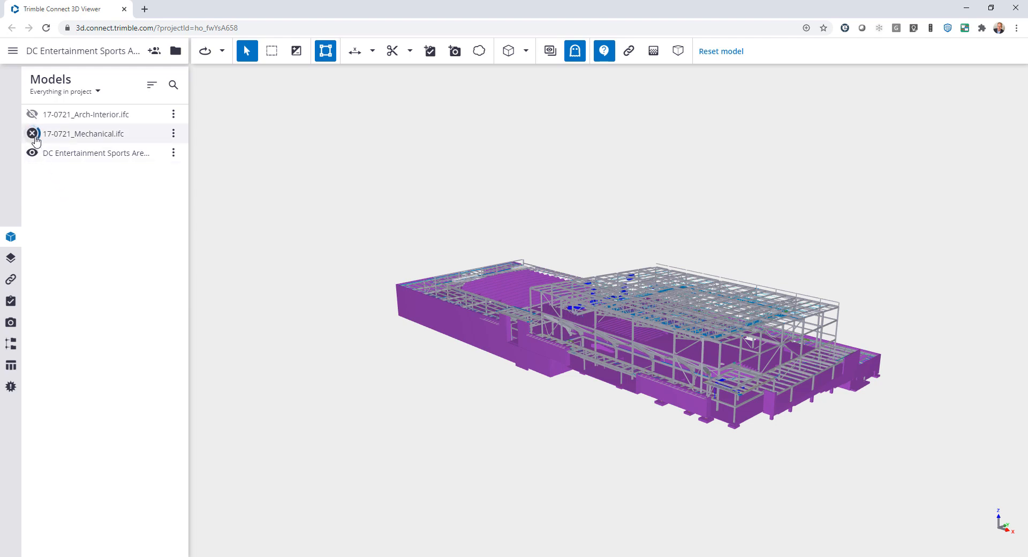
left_click(31, 133)
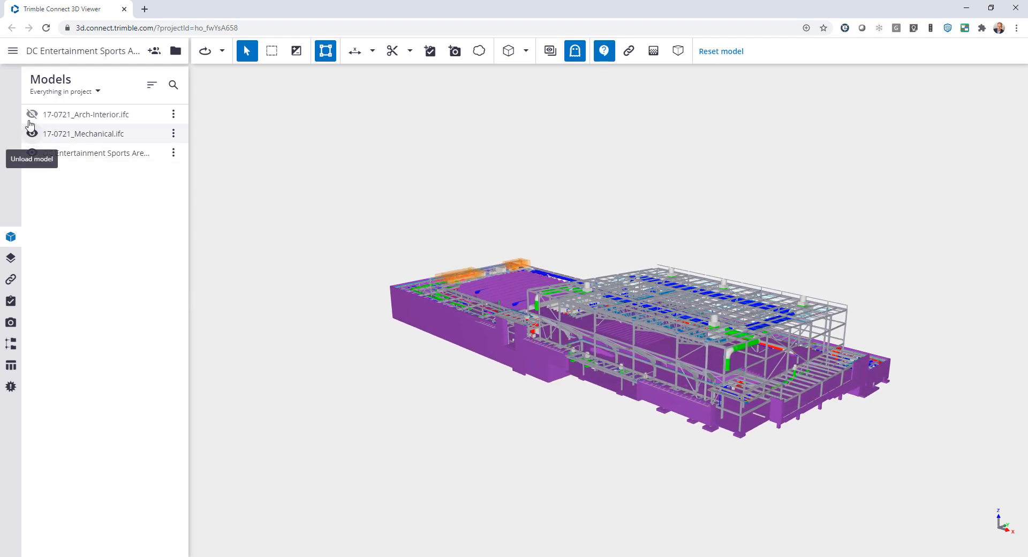
left_click(32, 114)
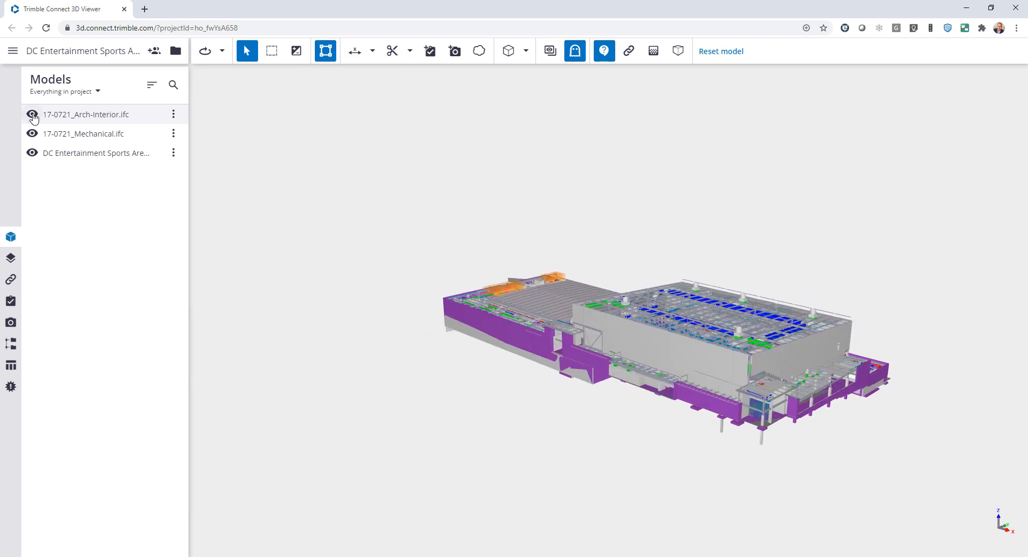
mouse_move(176, 52)
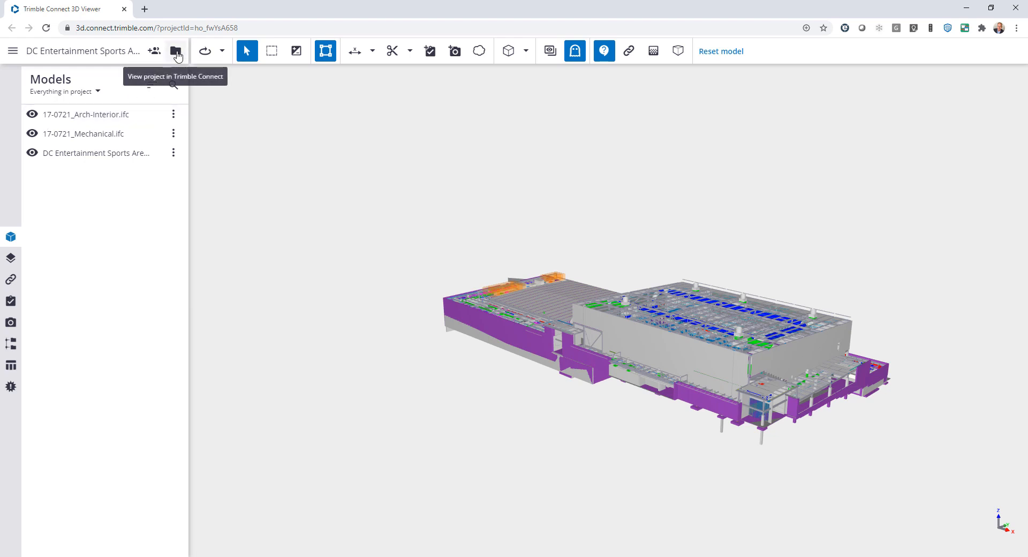
Open the project Explorer and tick 17-0721_Arch-Interior.ifc, 17-0721_Mechanical.ifc and the Tekla model
left_click(177, 51)
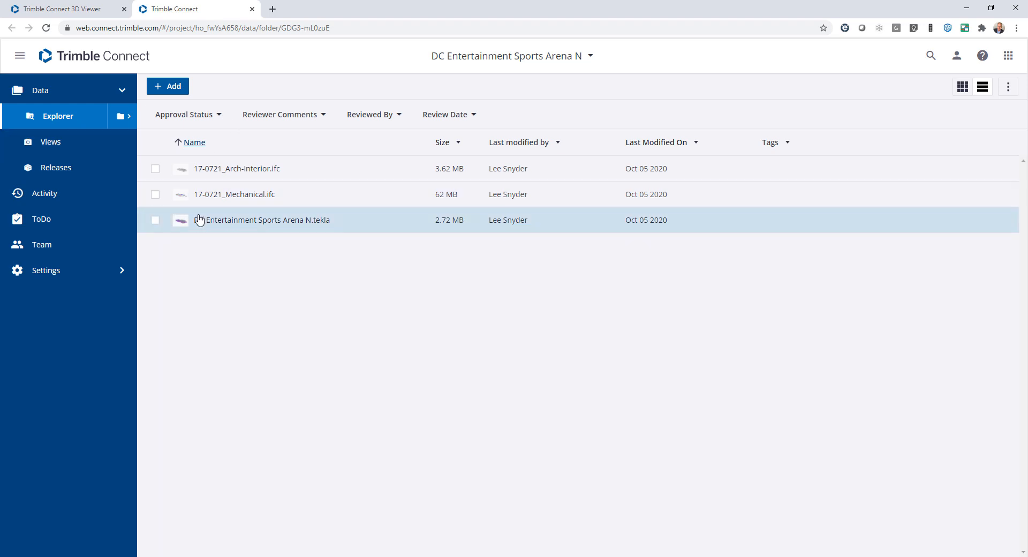
left_click(155, 169)
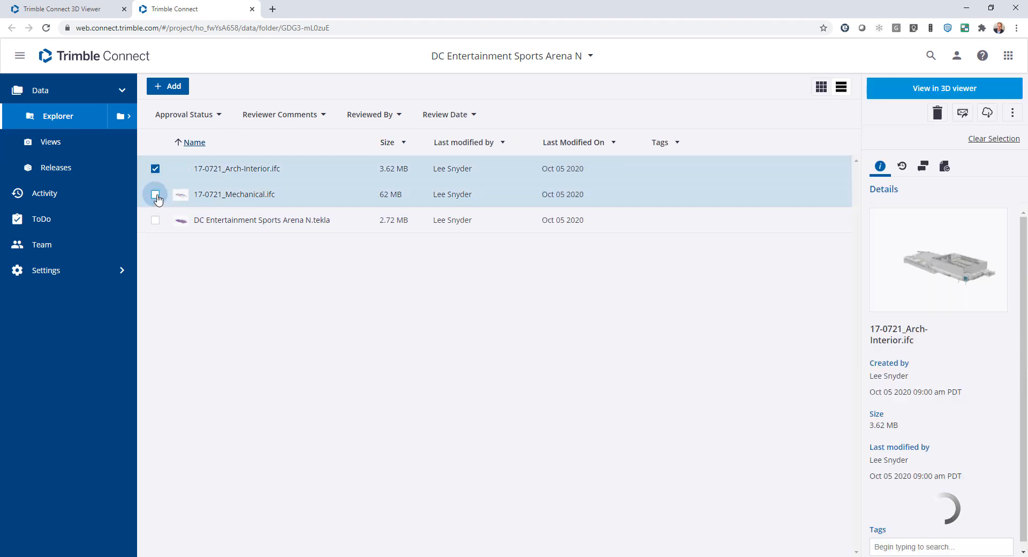
left_click(155, 194)
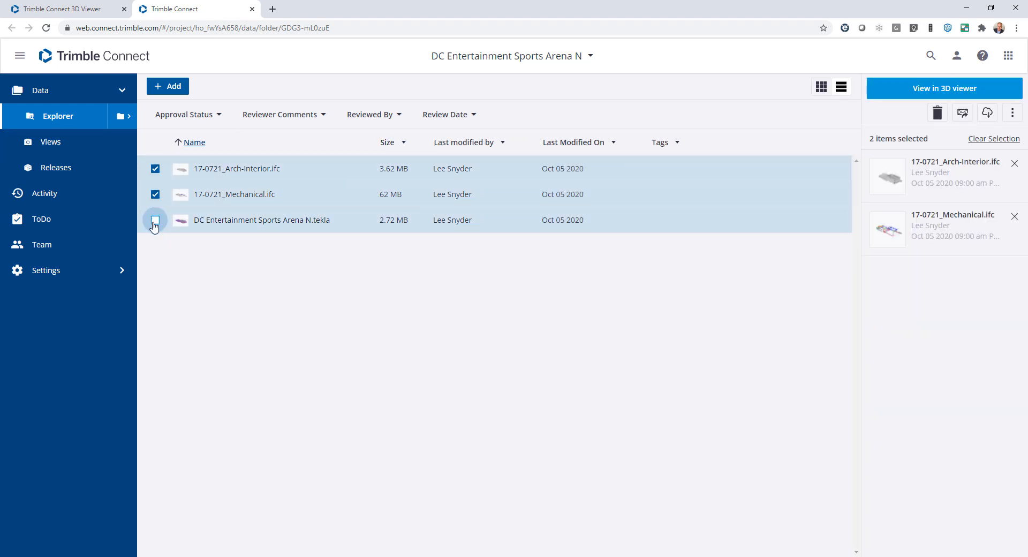
left_click(155, 220)
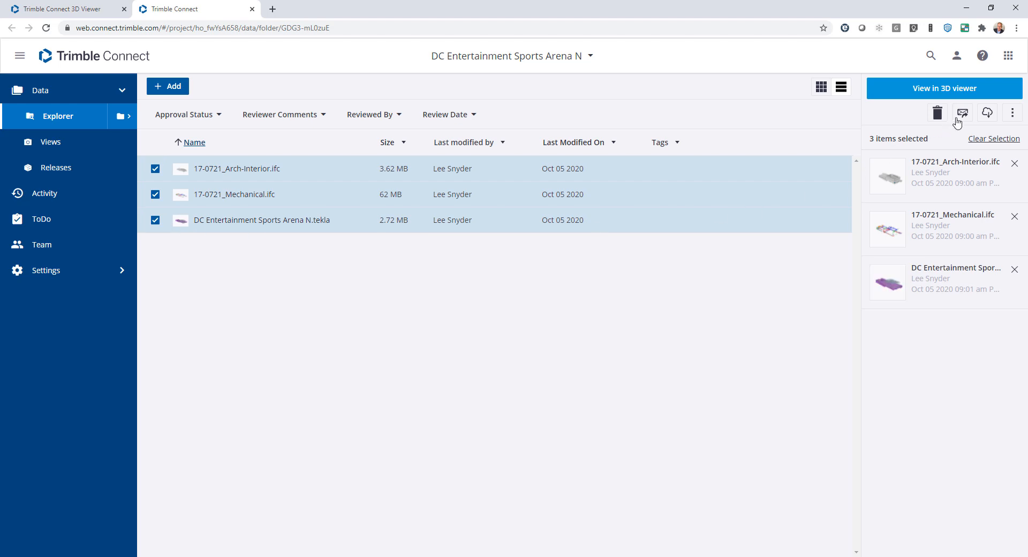
mouse_move(963, 114)
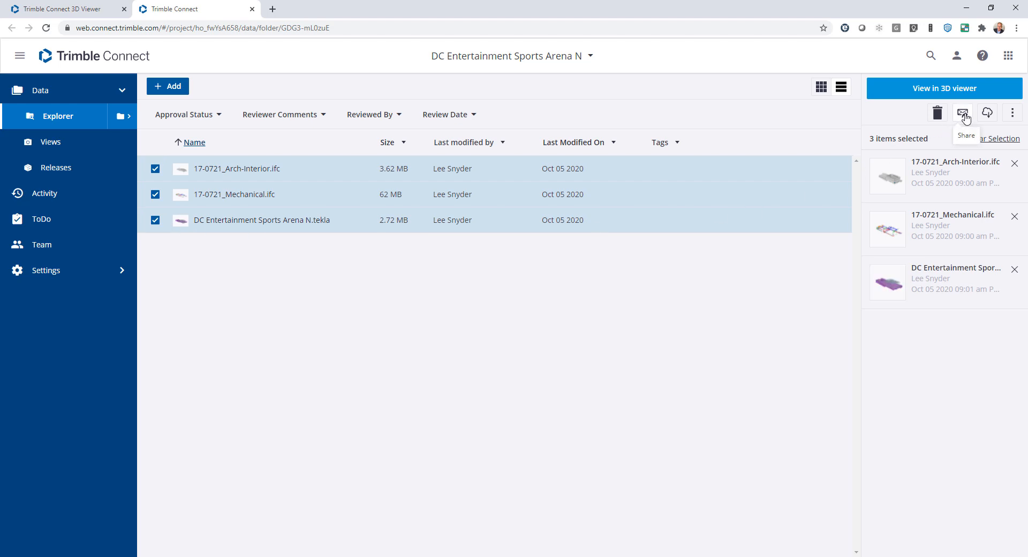
Share the files with any users with the link, View Only access, latest version, suggested recipient
left_click(963, 113)
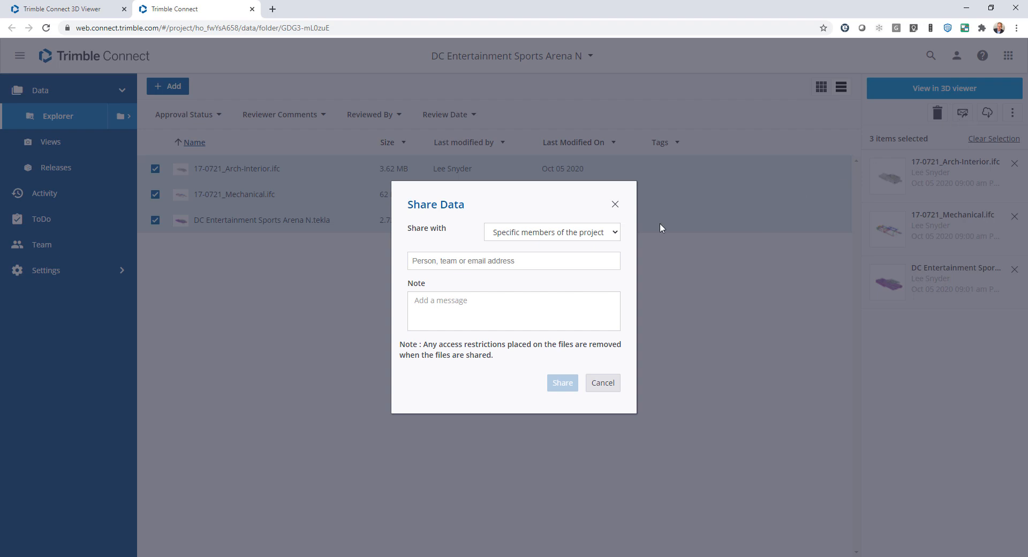
left_click(551, 232)
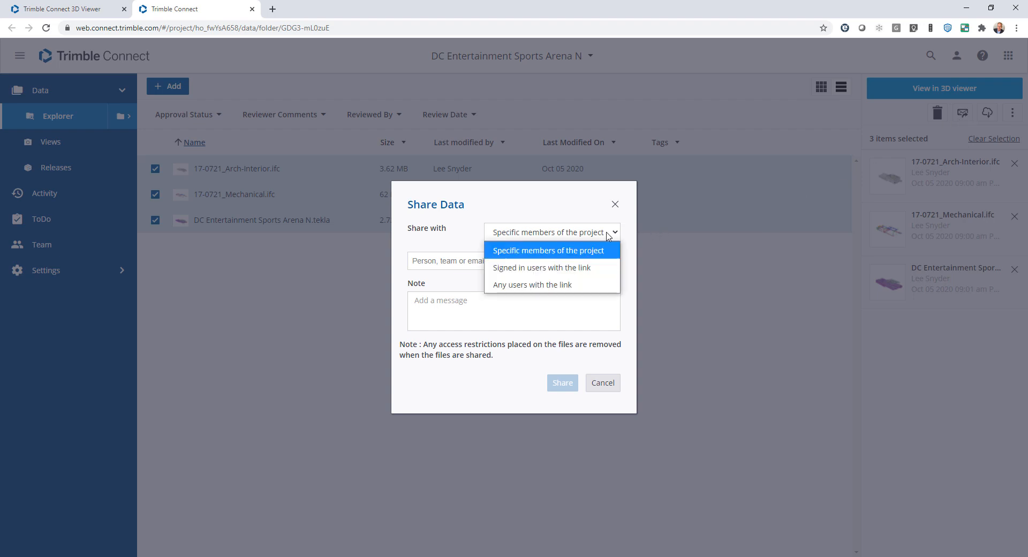
mouse_move(601, 256)
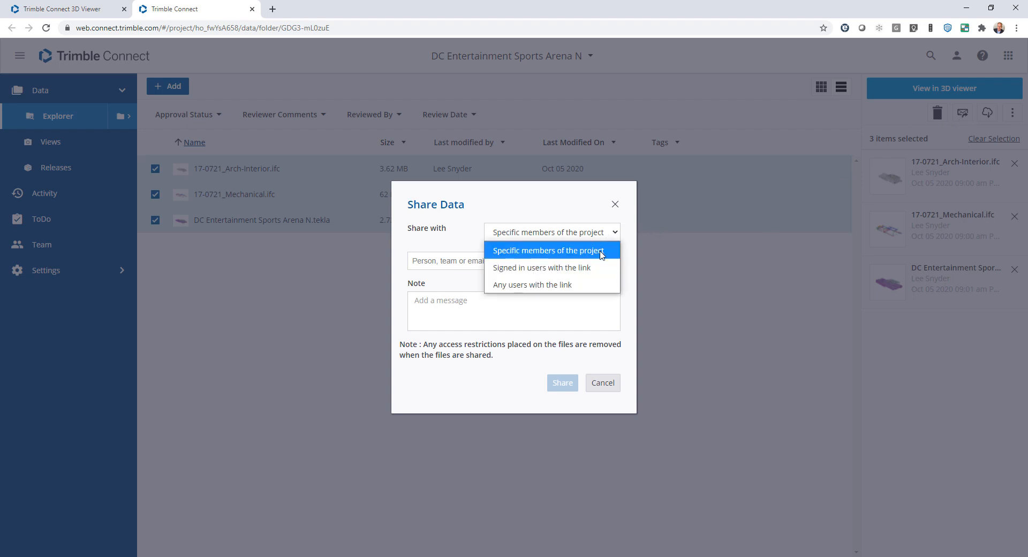
mouse_move(551, 267)
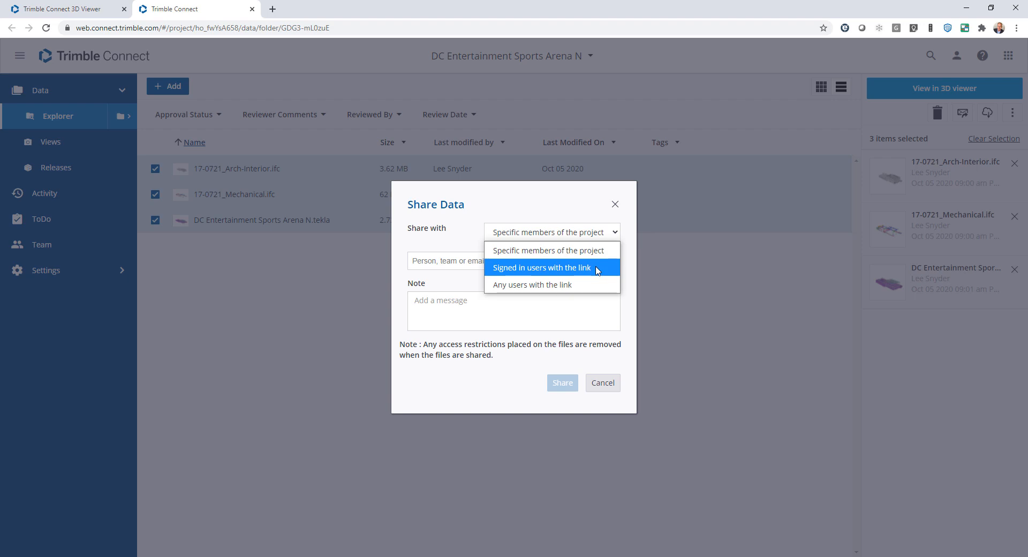
mouse_move(581, 285)
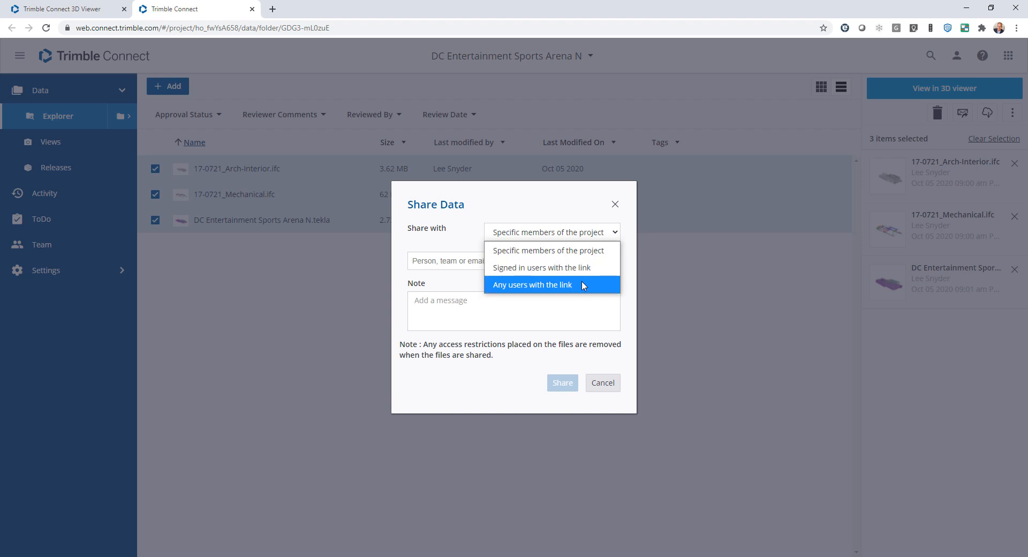
left_click(532, 284)
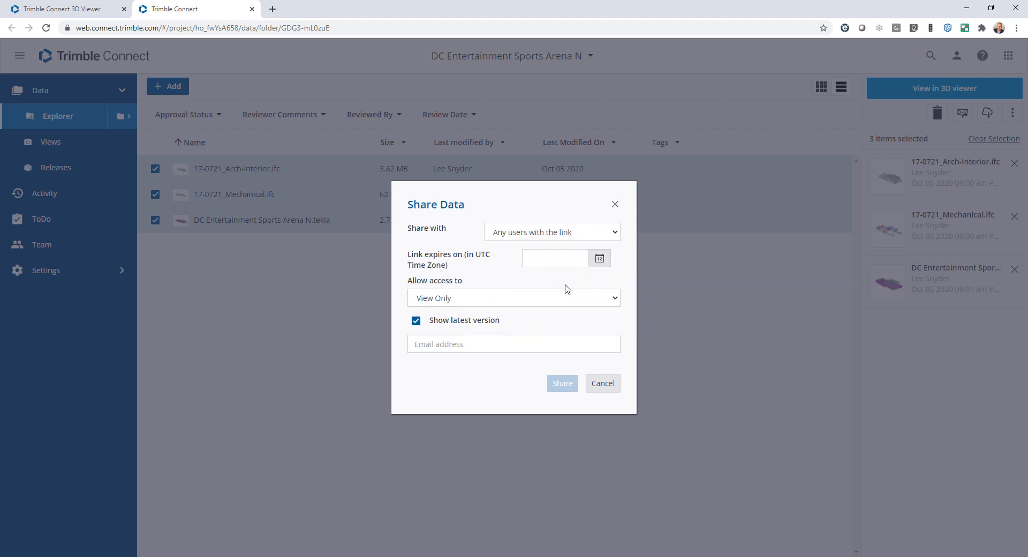
mouse_move(523, 283)
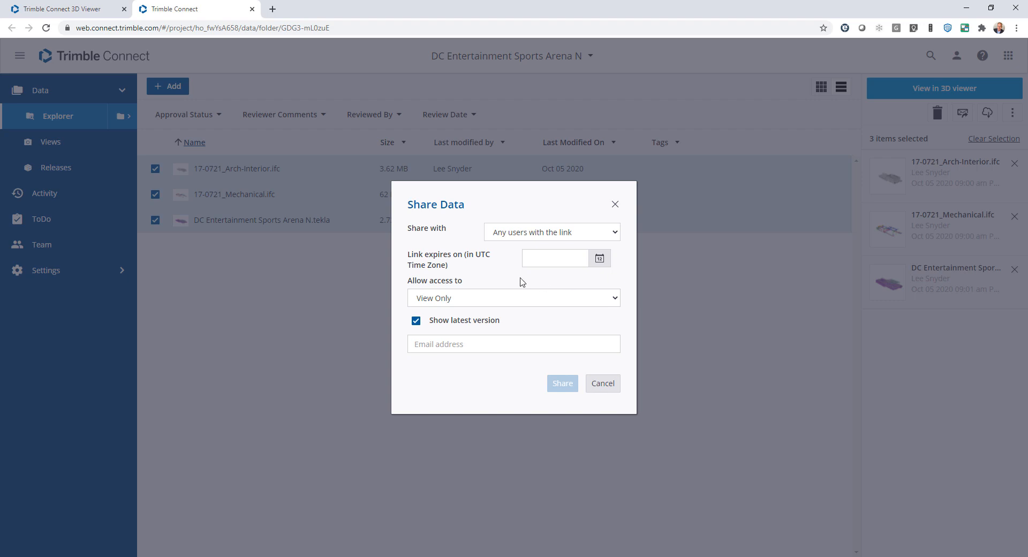
mouse_move(566, 278)
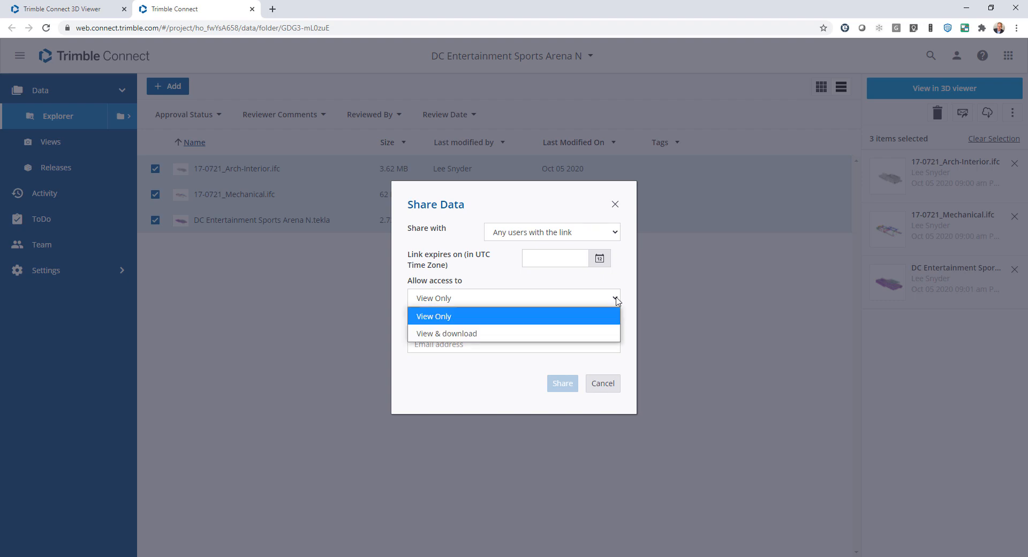
mouse_move(590, 310)
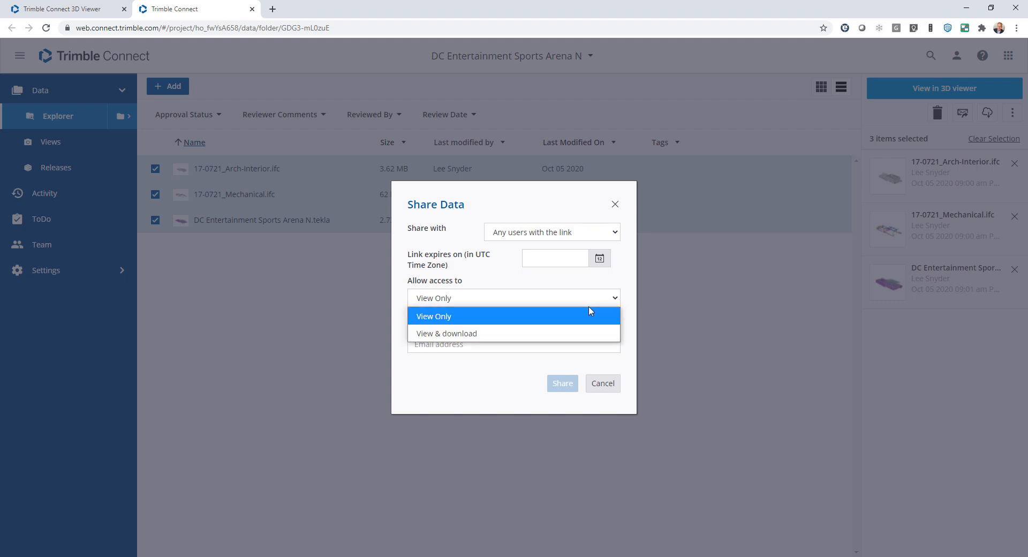
mouse_move(494, 333)
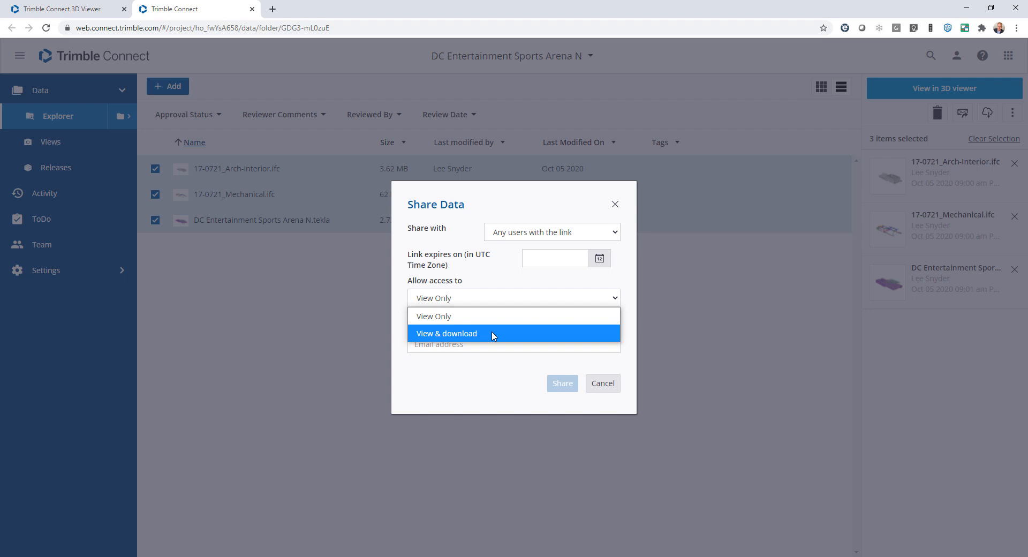
mouse_move(485, 316)
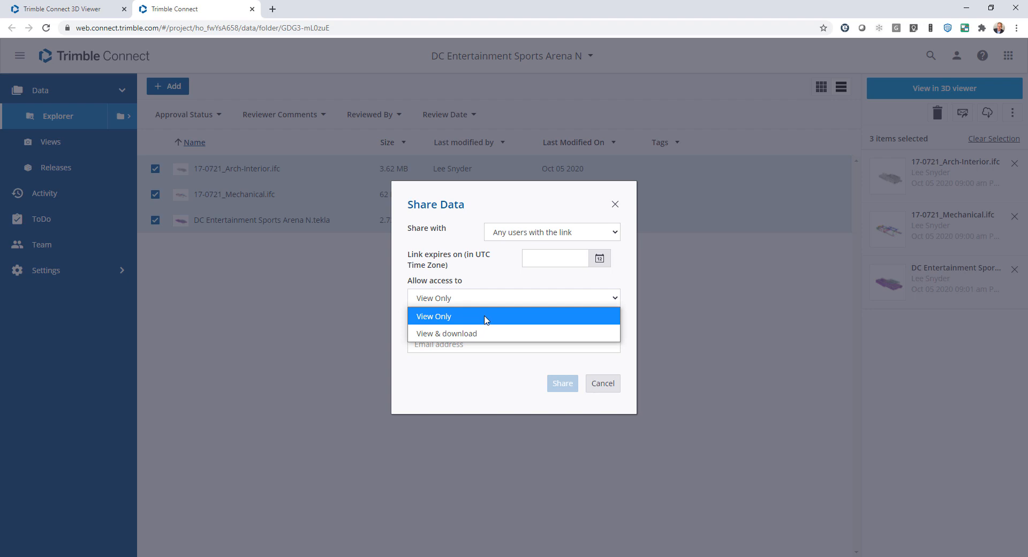
left_click(433, 315)
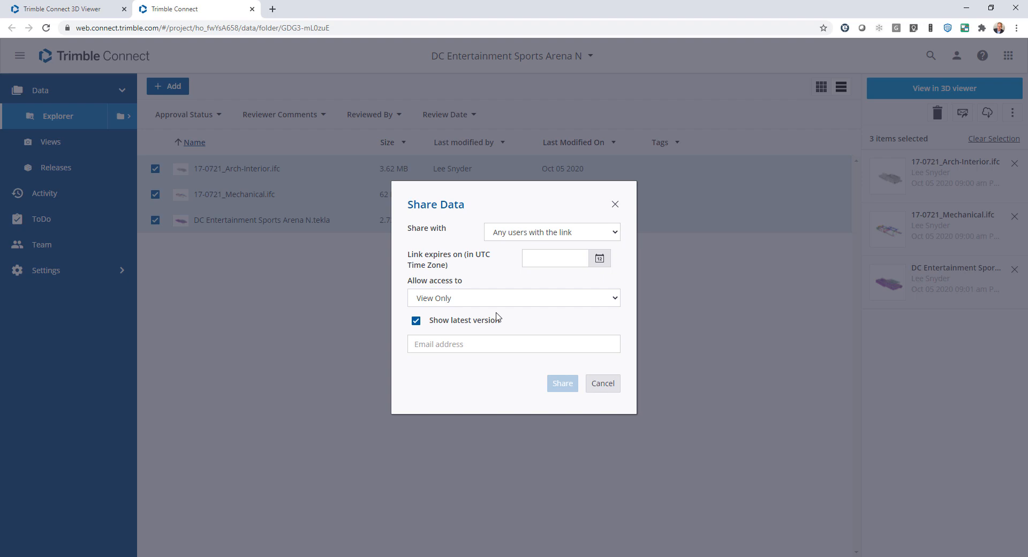
left_click(514, 343)
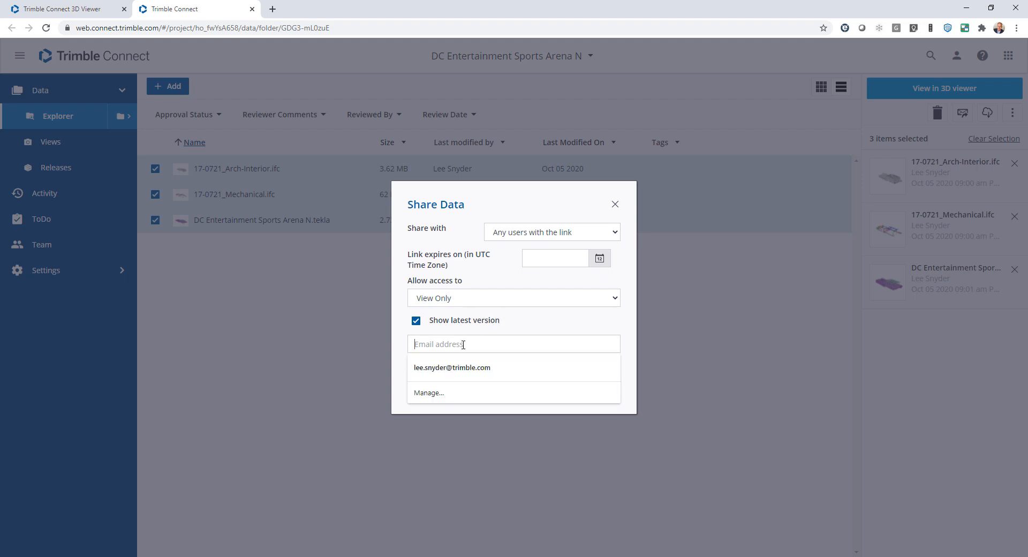
left_click(452, 367)
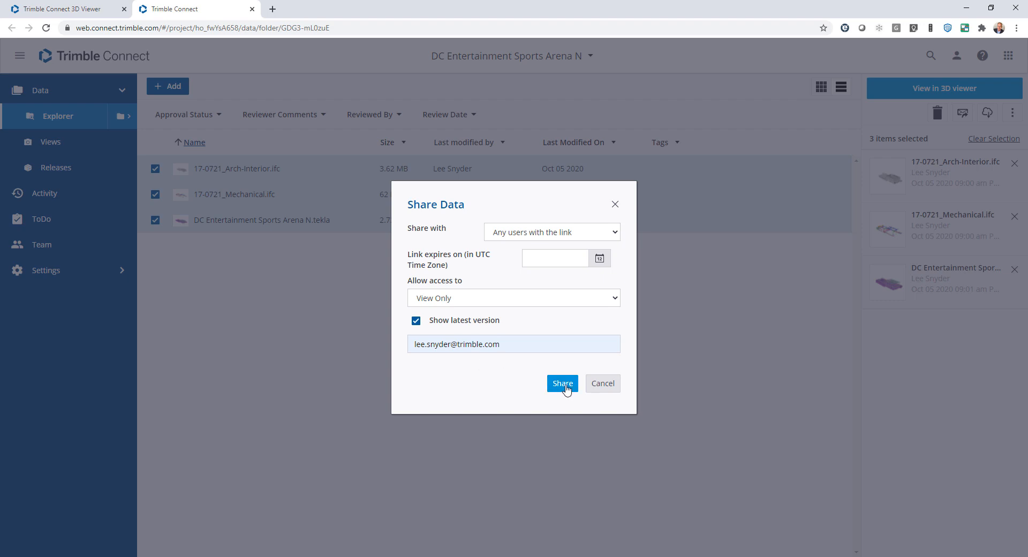
Generate the share links, copy the first link and close the Share Data dialog
left_click(562, 383)
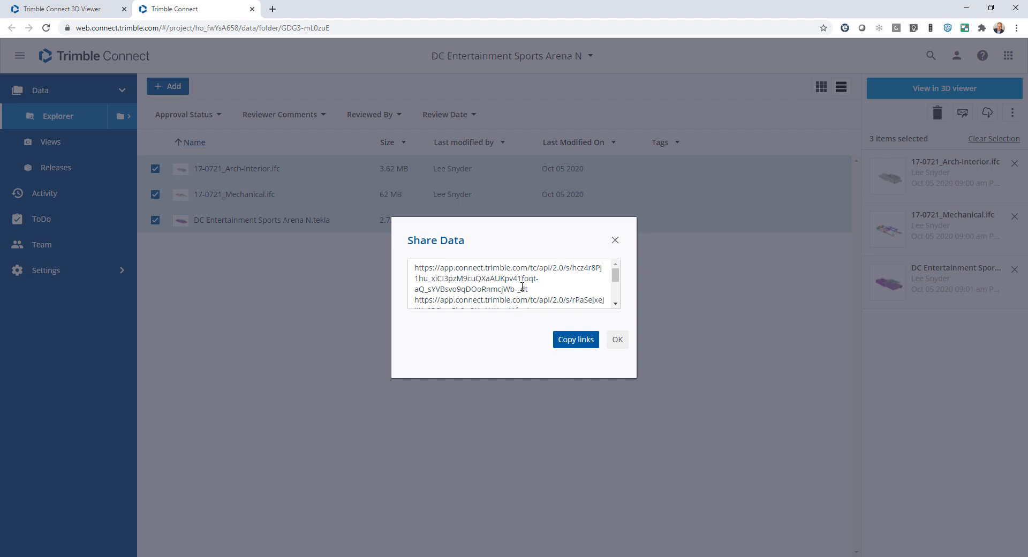
double_click(479, 278)
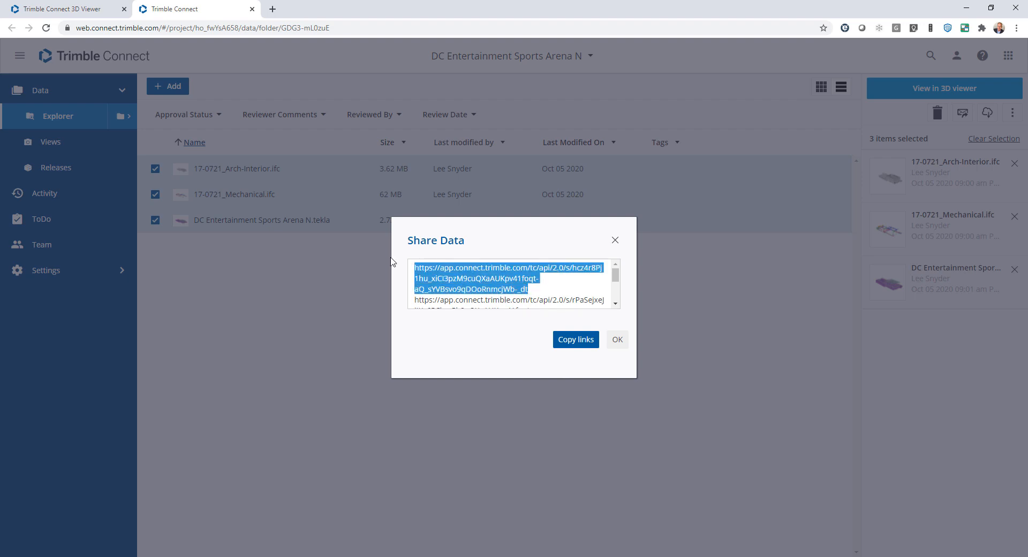
mouse_move(614, 278)
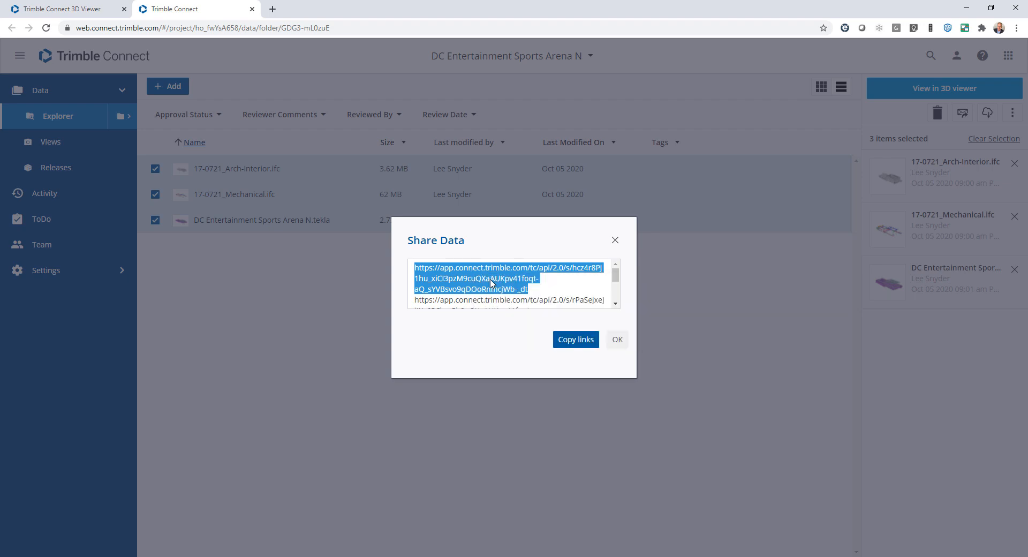
left_click(616, 339)
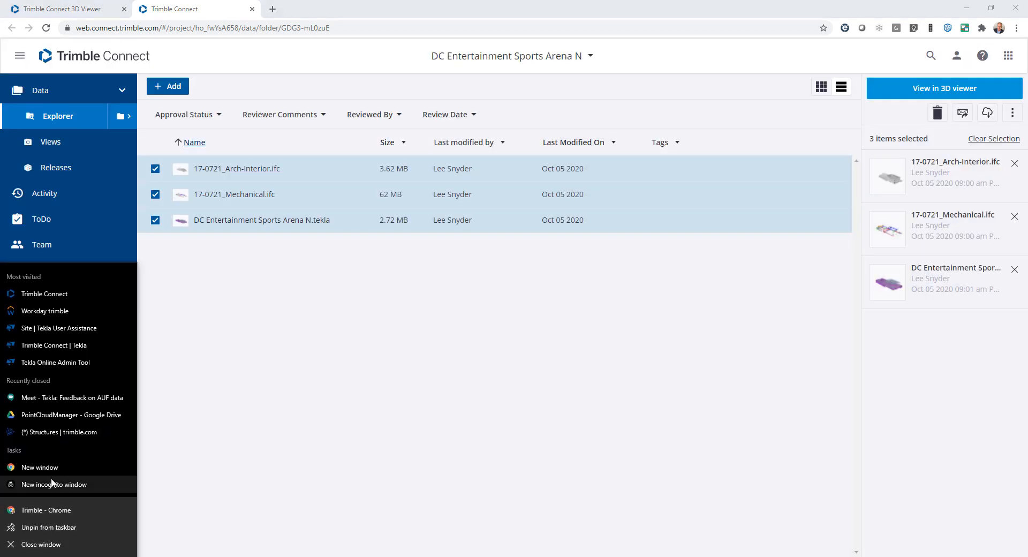
Open the shared link in a new incognito window and accept cookies to load the 3D viewer
left_click(55, 485)
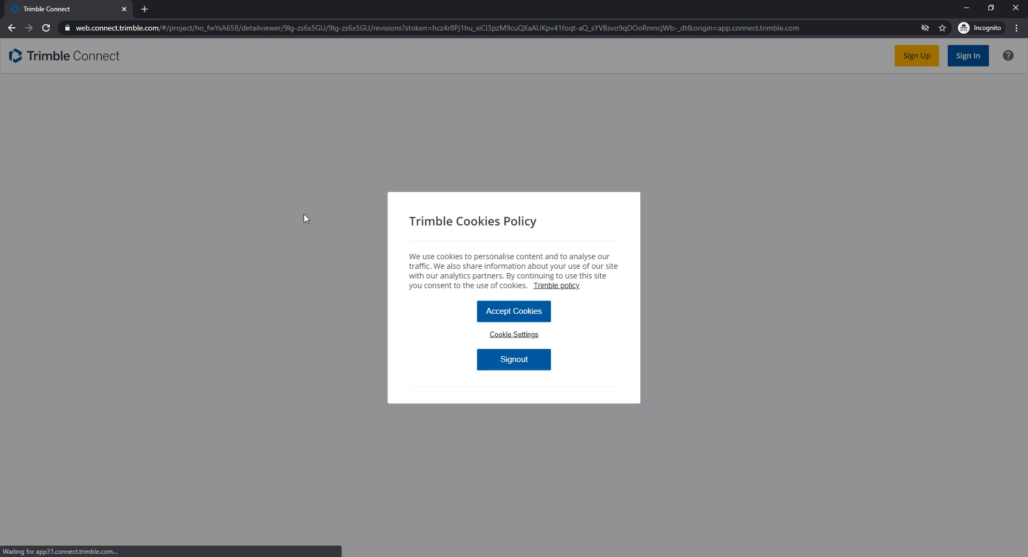
left_click(514, 311)
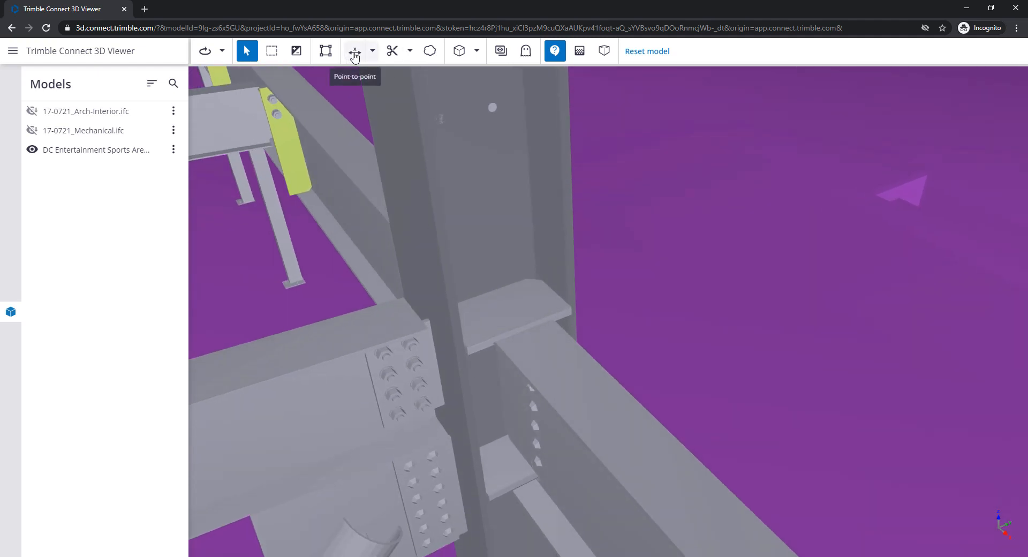
Measure point-to-point across the steel plate between column and beam, giving 0.32 m
left_click(354, 51)
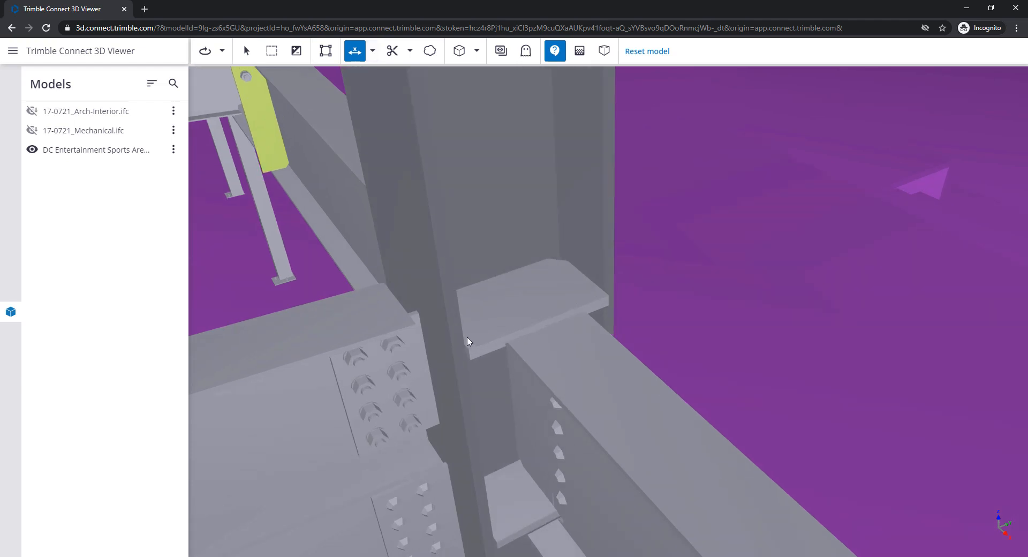
left_click(639, 285)
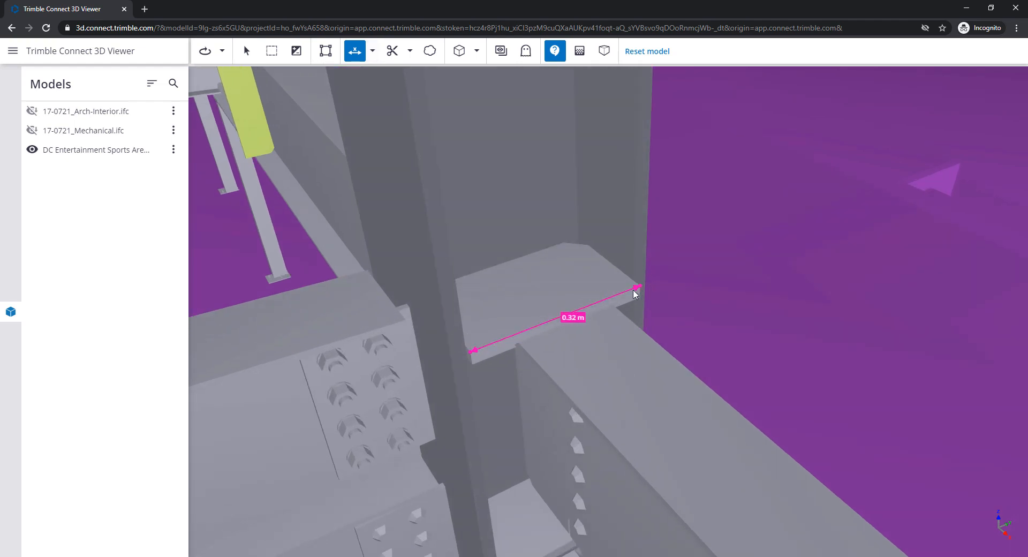
left_click(12, 50)
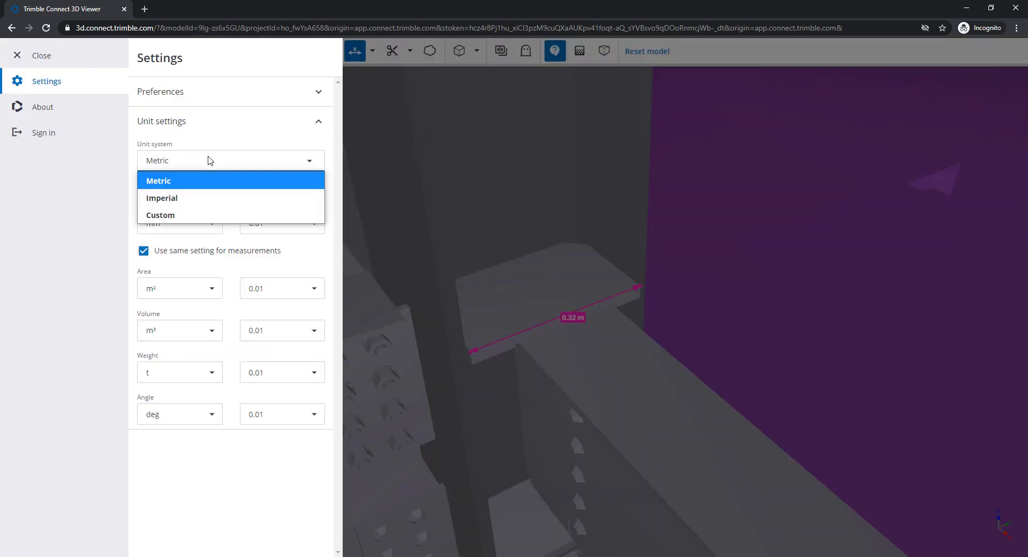
Set units to Imperial, feet-inches length, 1/16 precision, so the plate reads 1' 0" 5/8
left_click(161, 197)
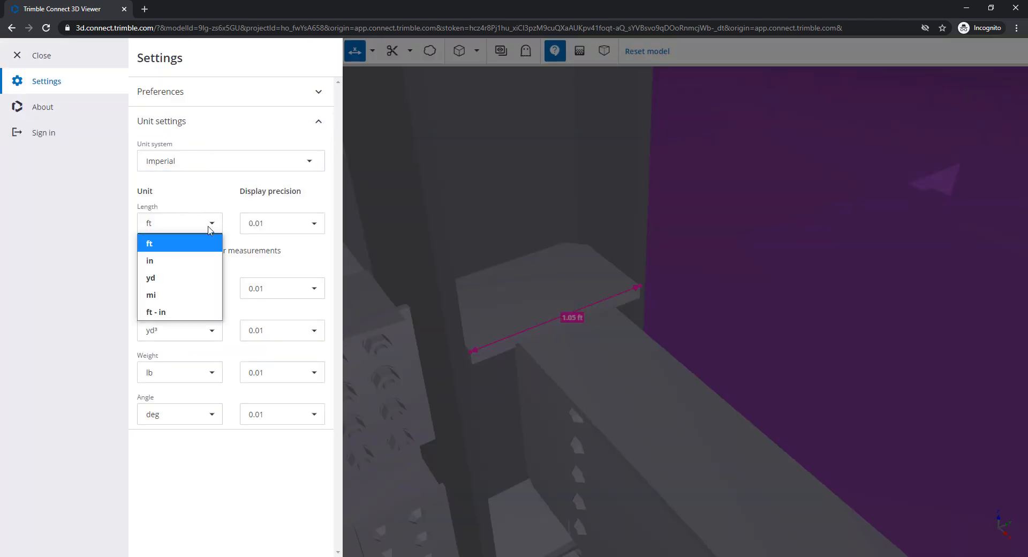
left_click(156, 312)
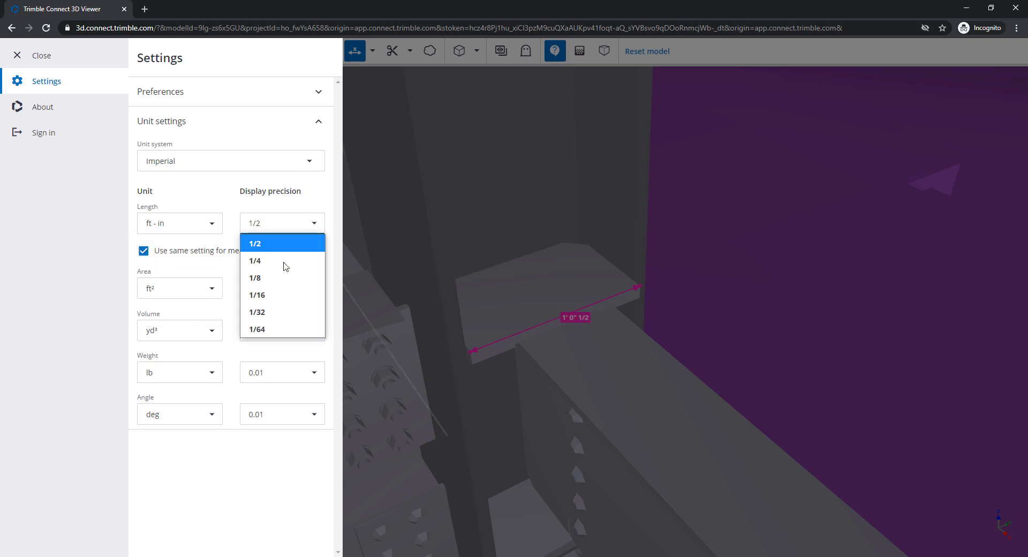
left_click(257, 295)
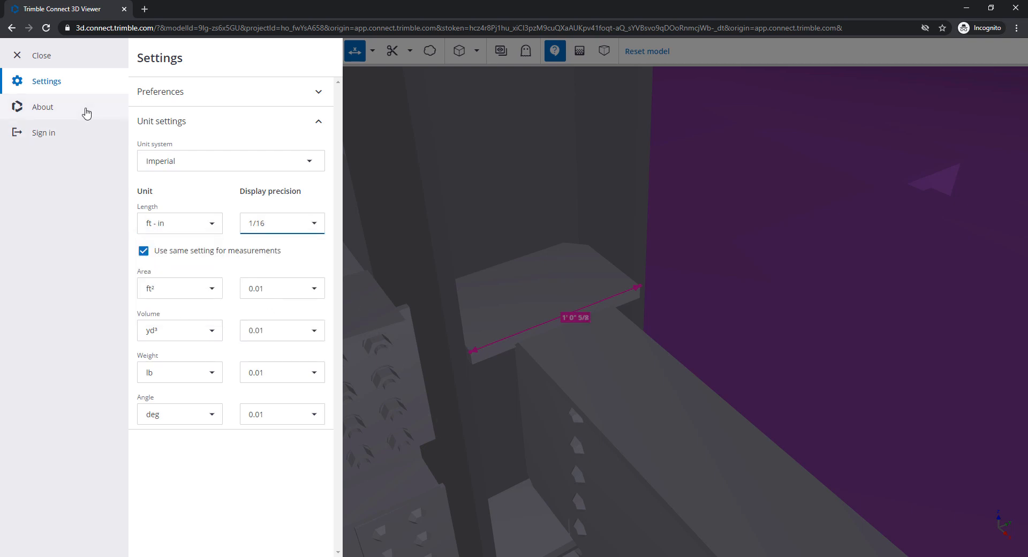
left_click(41, 55)
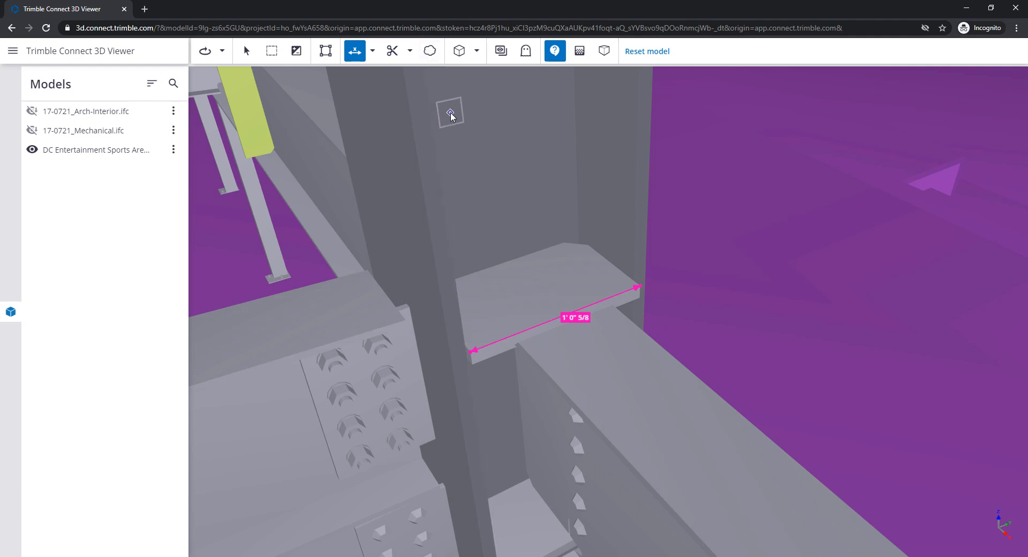
mouse_move(430, 162)
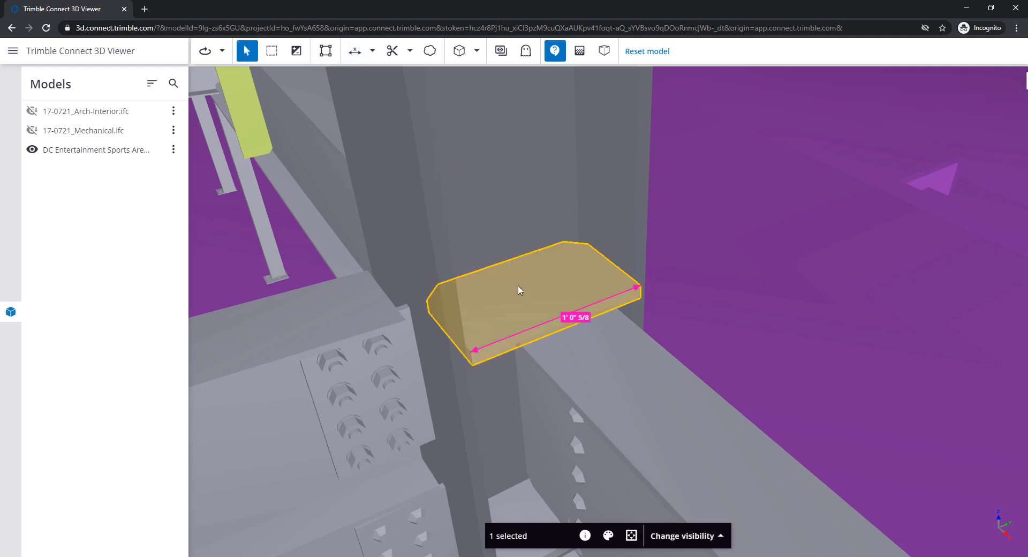
Star the plate's ASSEMBLY_POS and NAME as favorites, filter to favorites, then check the brace beam
left_click(584, 535)
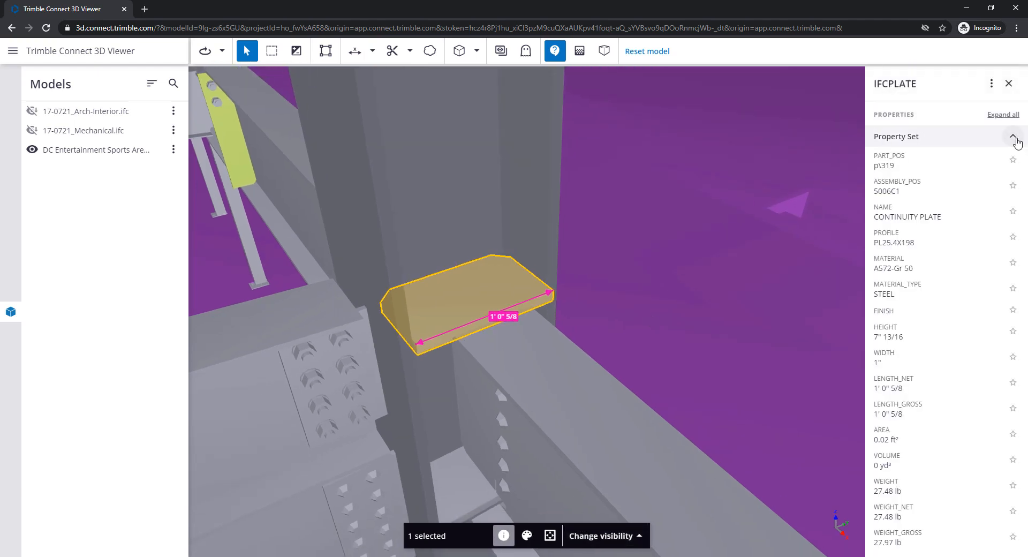
mouse_move(1013, 162)
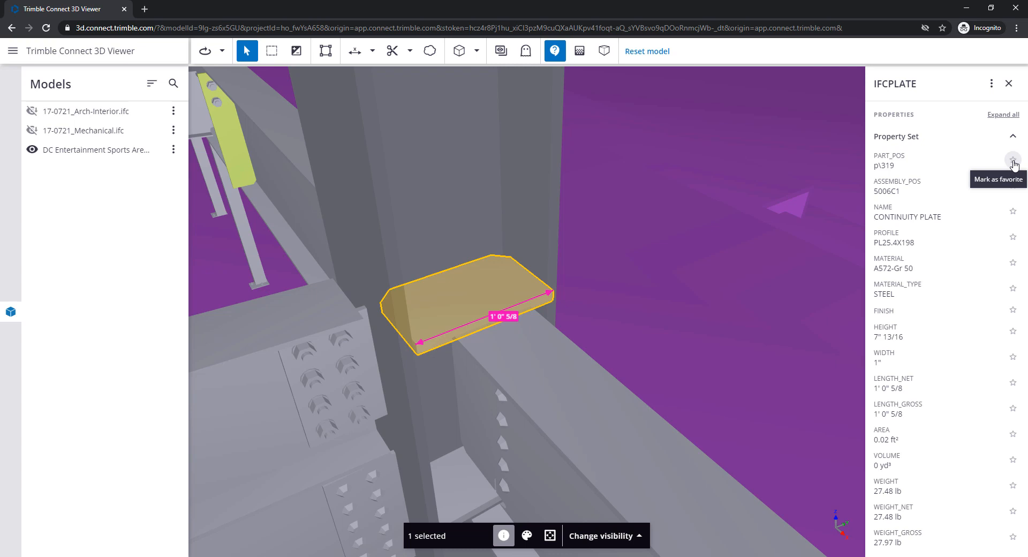
mouse_move(1014, 191)
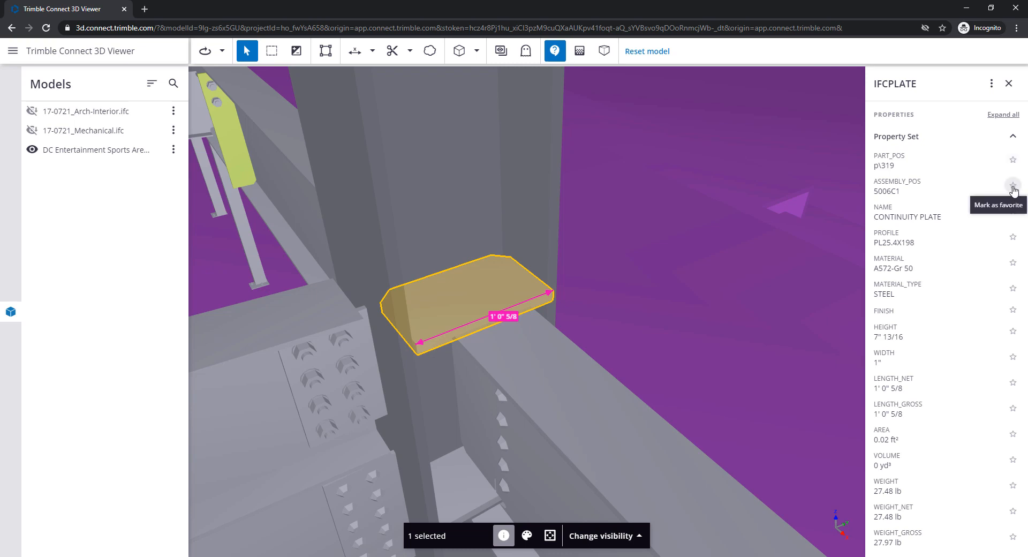
left_click(1013, 185)
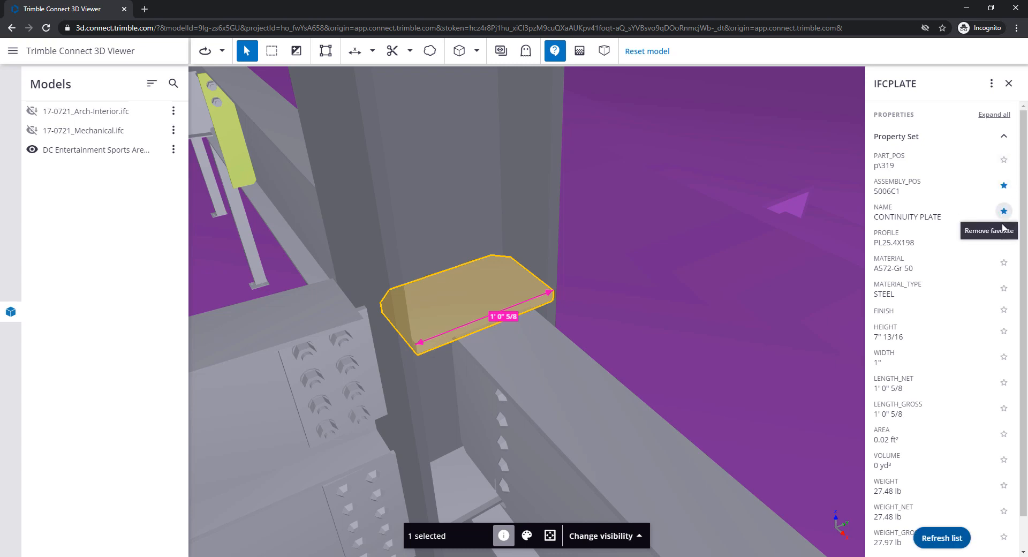
left_click(1003, 237)
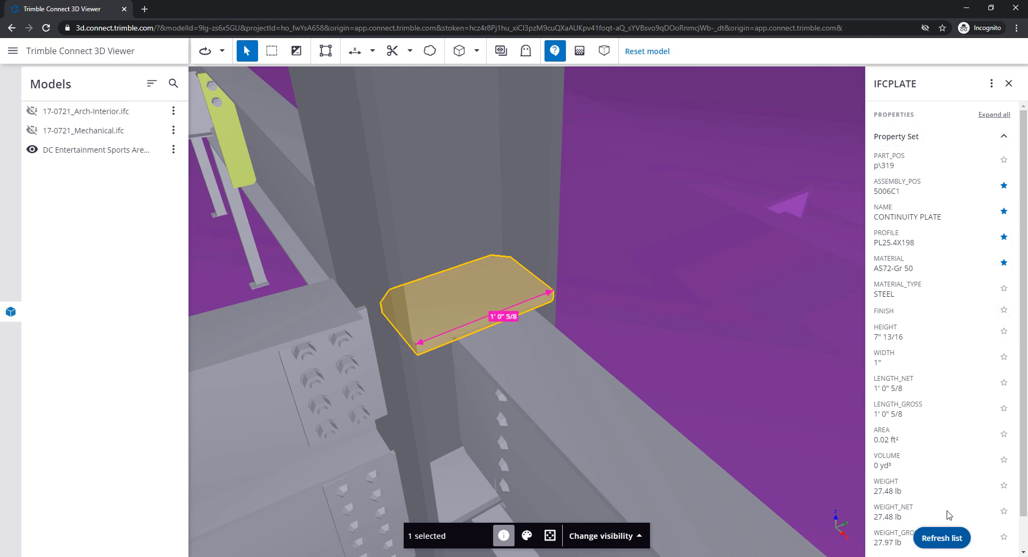
left_click(993, 114)
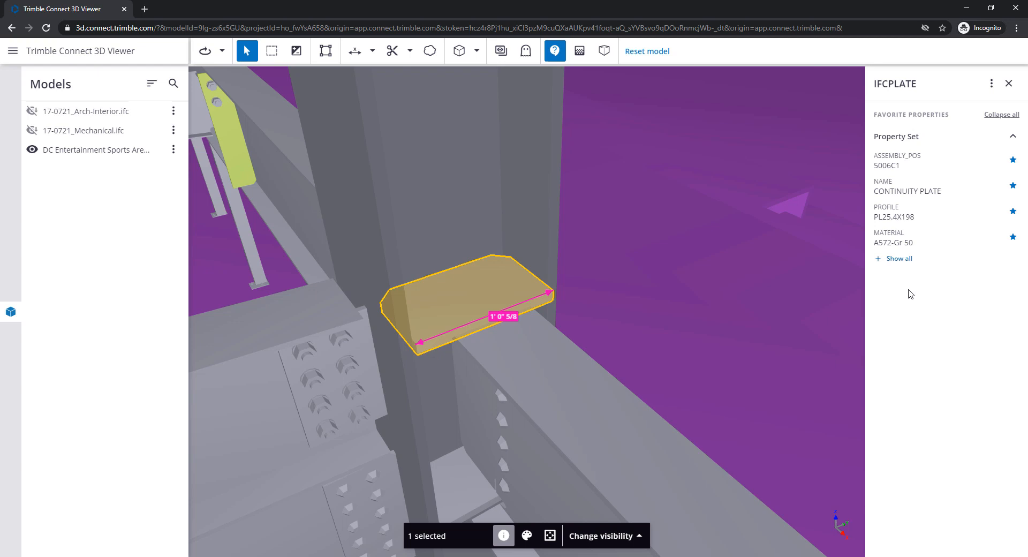
mouse_move(948, 206)
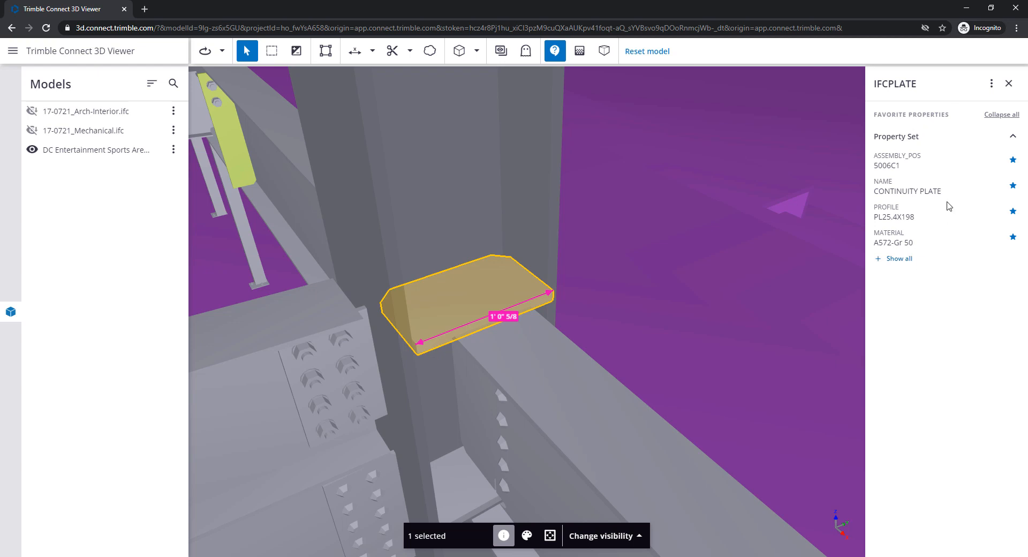
left_click(897, 258)
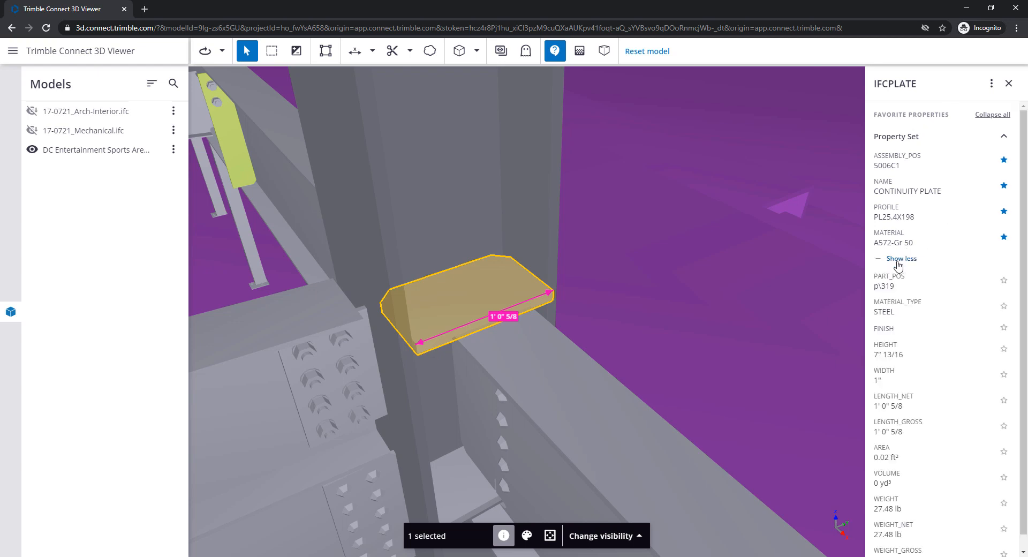
left_click(899, 257)
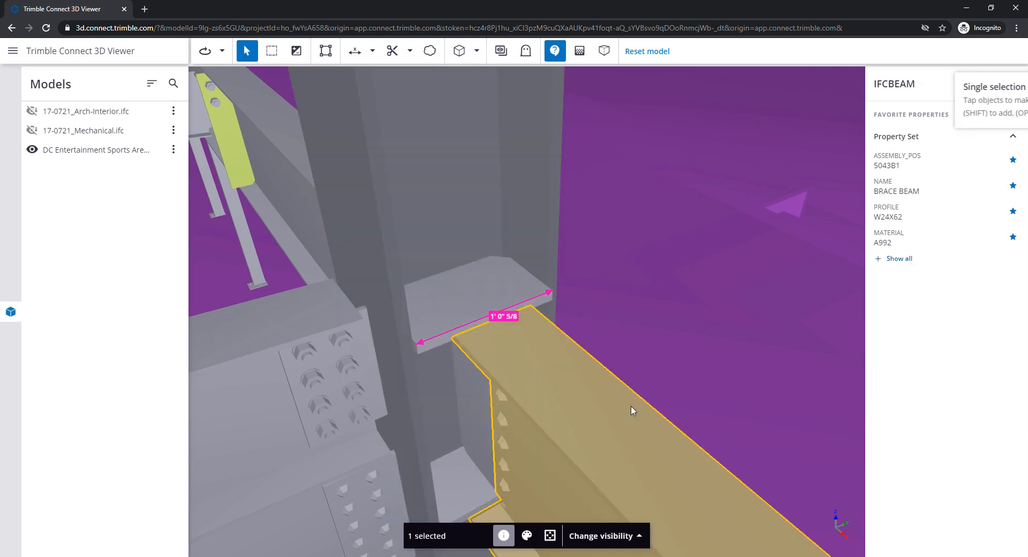
left_click(322, 373)
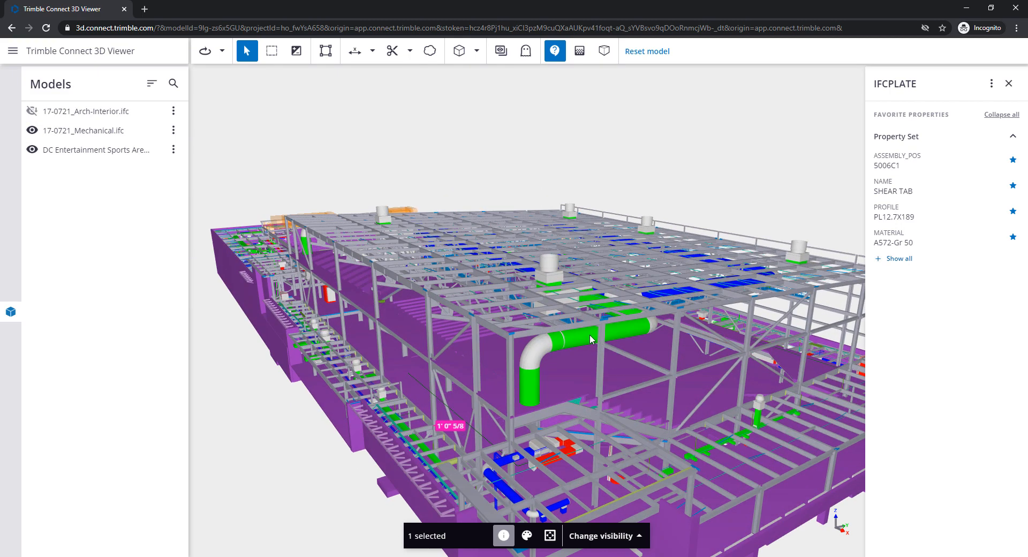
Inspect the green round duct's properties, then close the incognito browser window
left_click(596, 325)
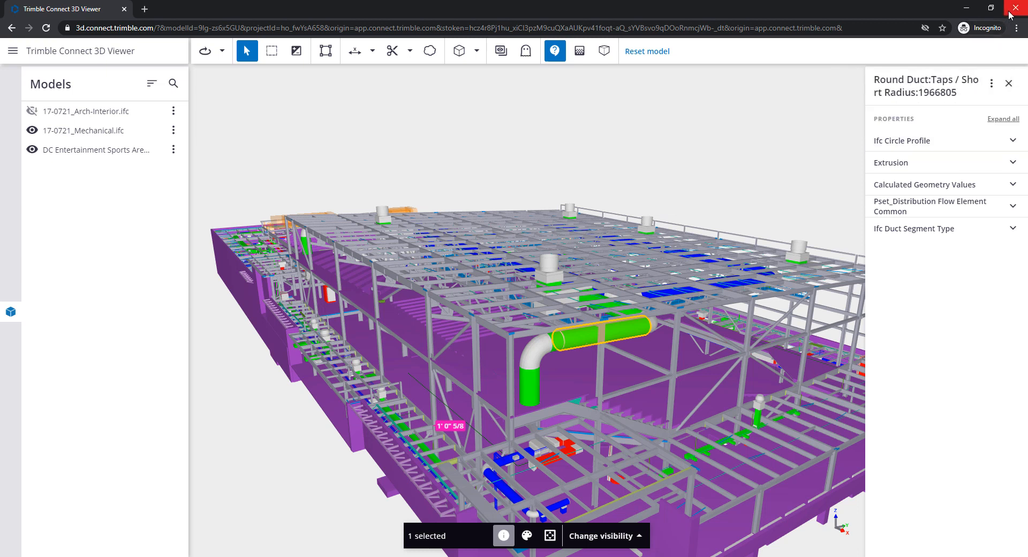
left_click(195, 9)
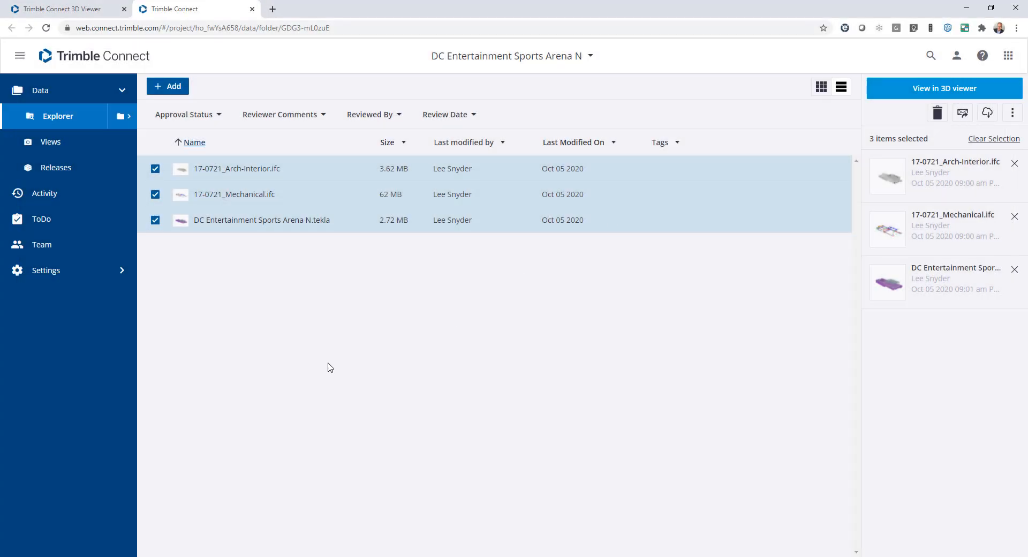